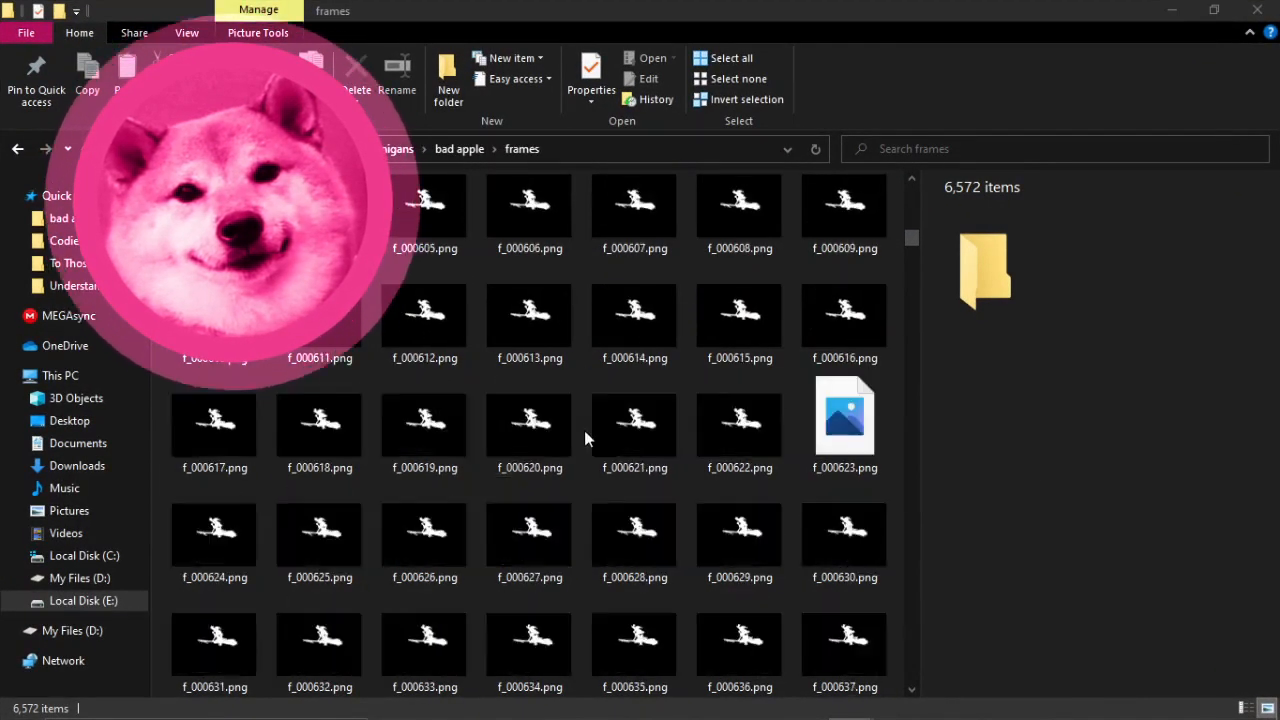
# Scroll down in Properties and open Others... to show the note's PBW/PBY/PBS/PBM text
pyautogui.scroll(-3)
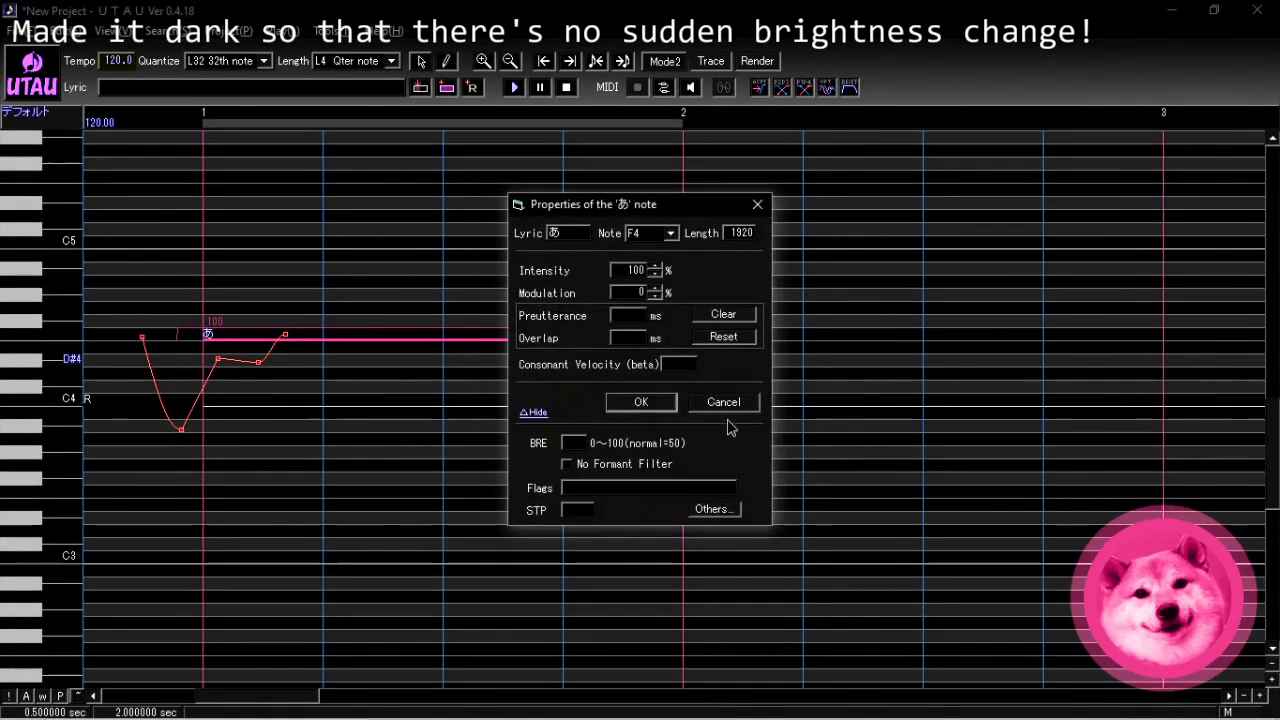
pyautogui.click(710, 509)
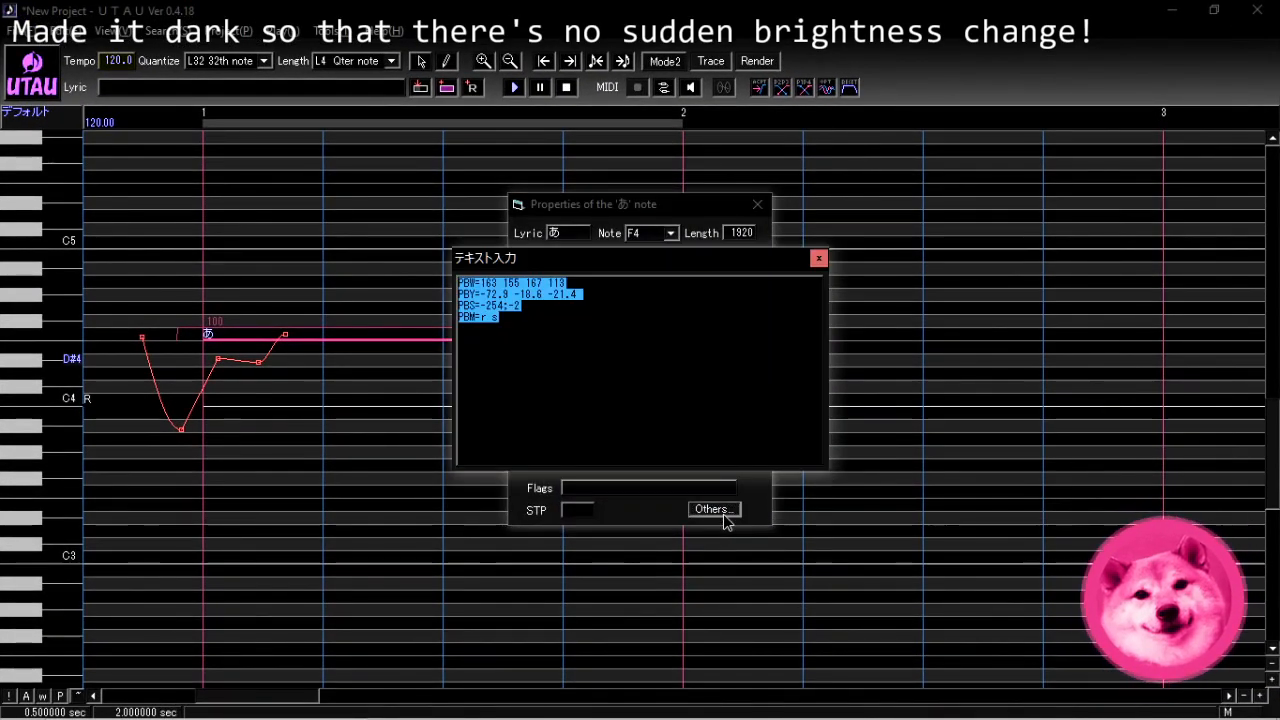
pyautogui.click(567, 360)
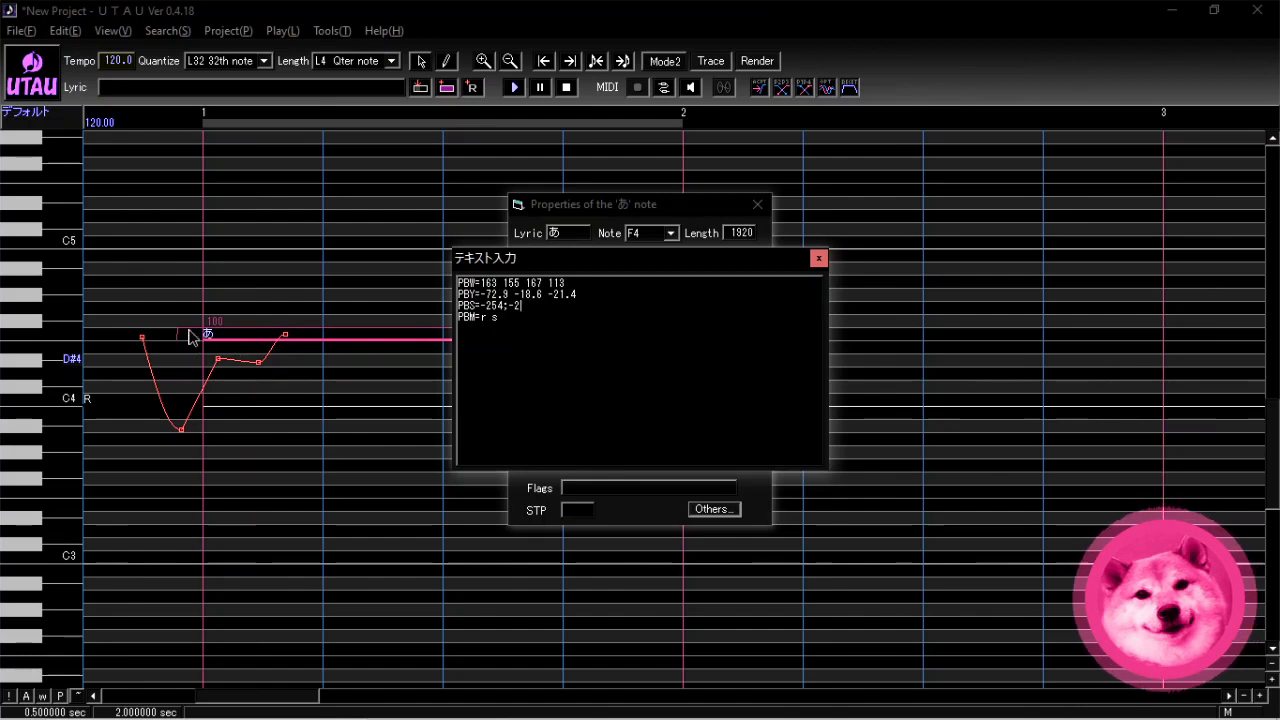
pyautogui.moveTo(143, 345)
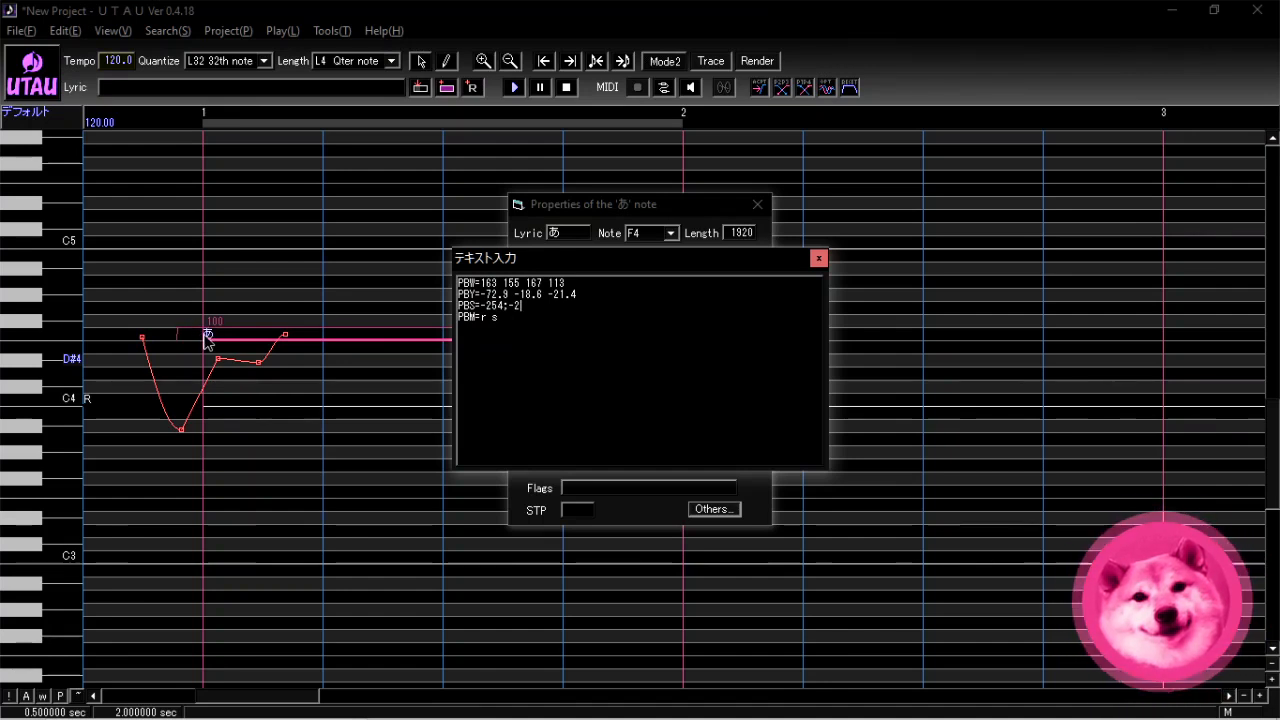
pyautogui.moveTo(180, 352)
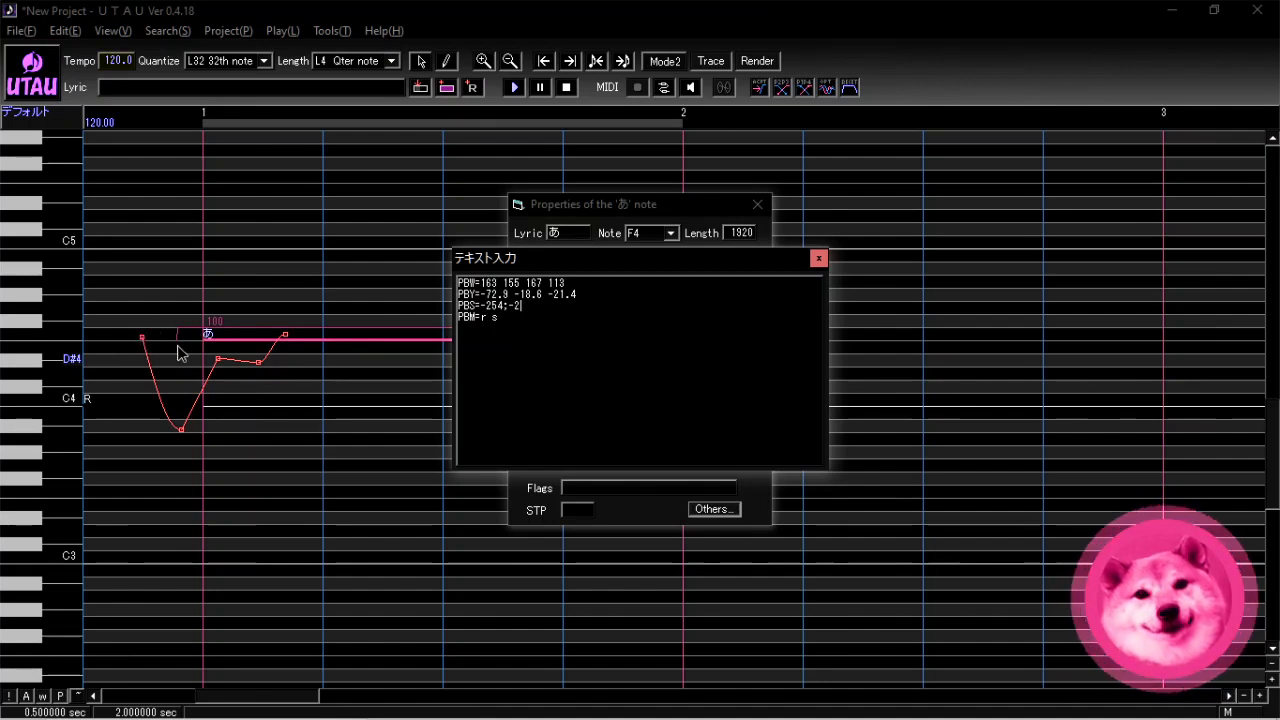
pyautogui.moveTo(285, 352)
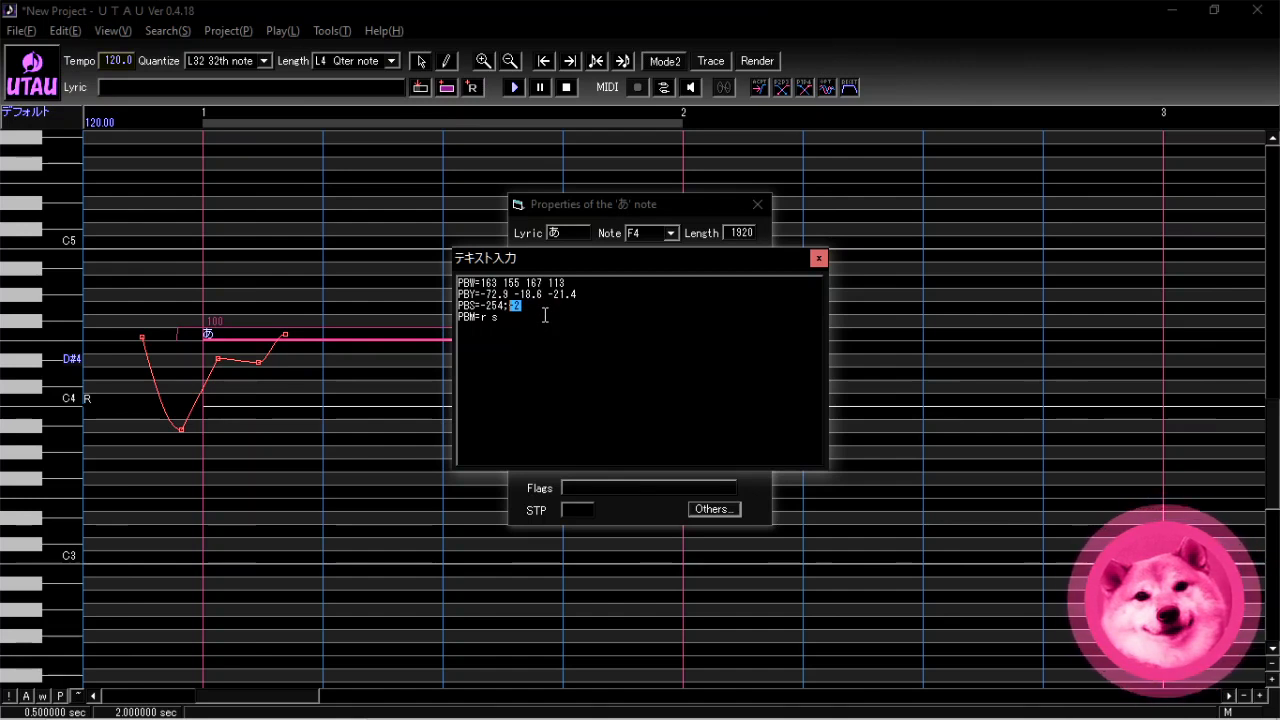
pyautogui.moveTo(173, 213)
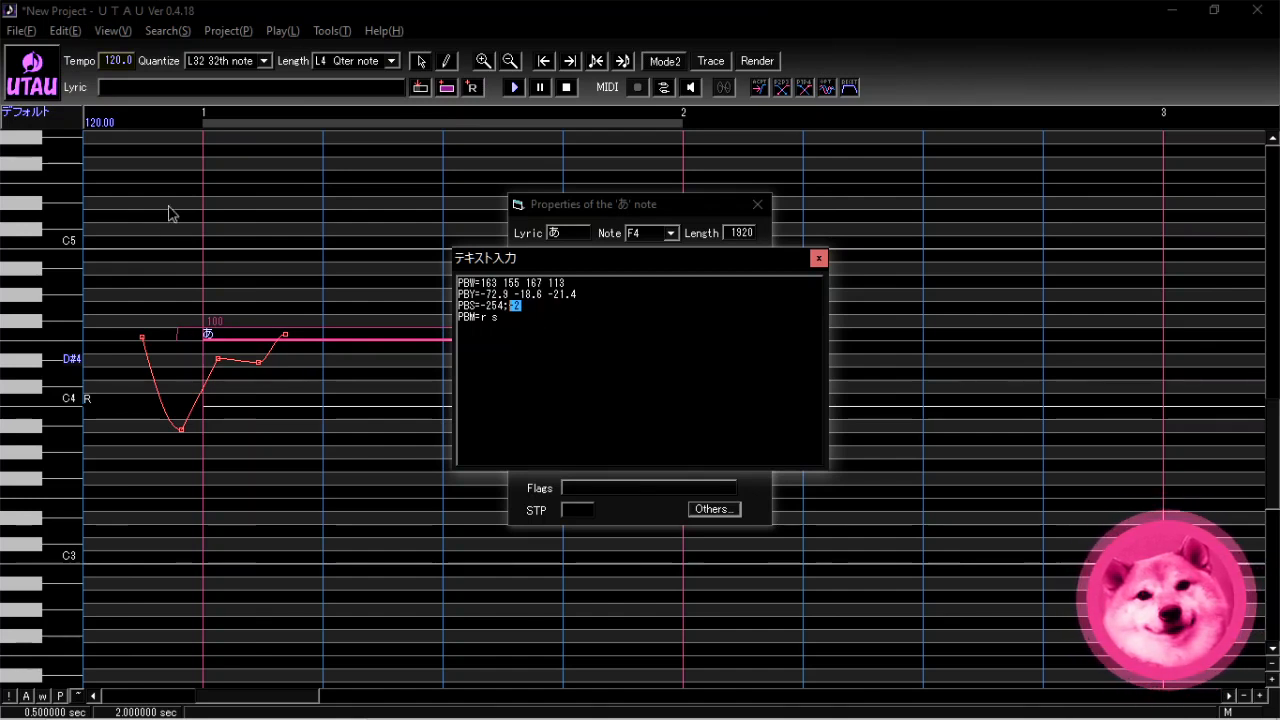
pyautogui.moveTo(213, 456)
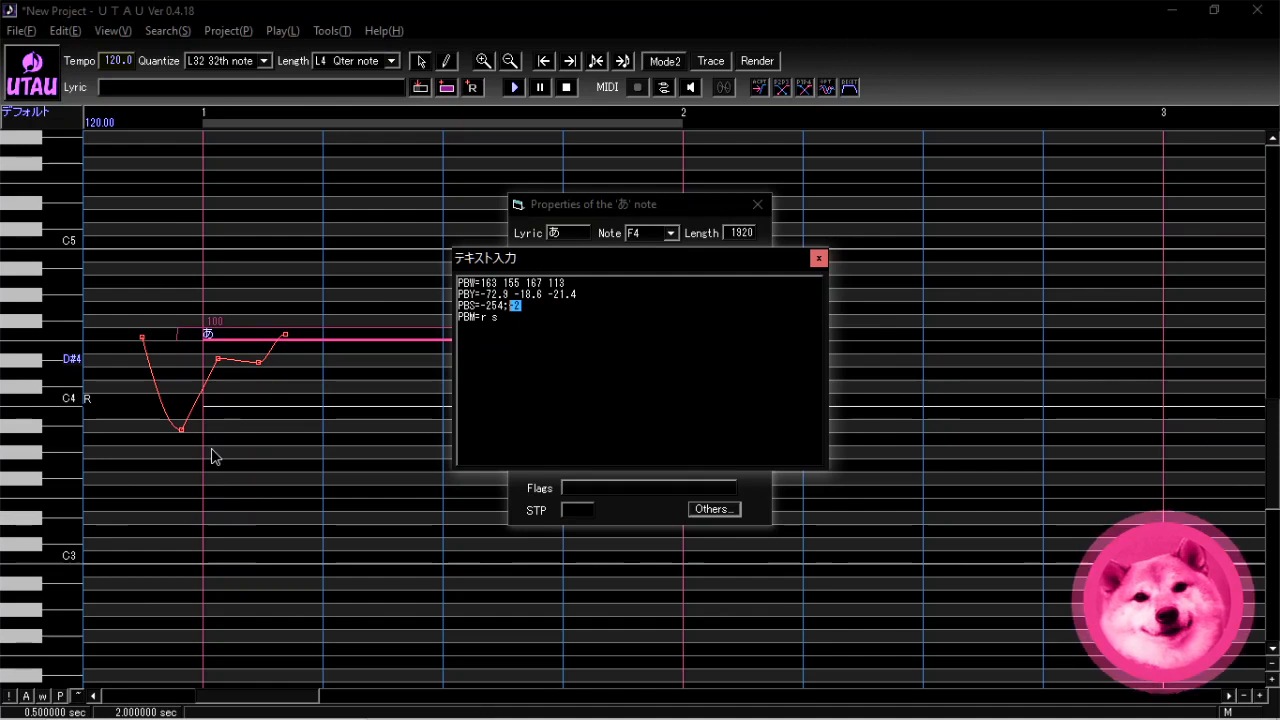
pyautogui.moveTo(212, 364)
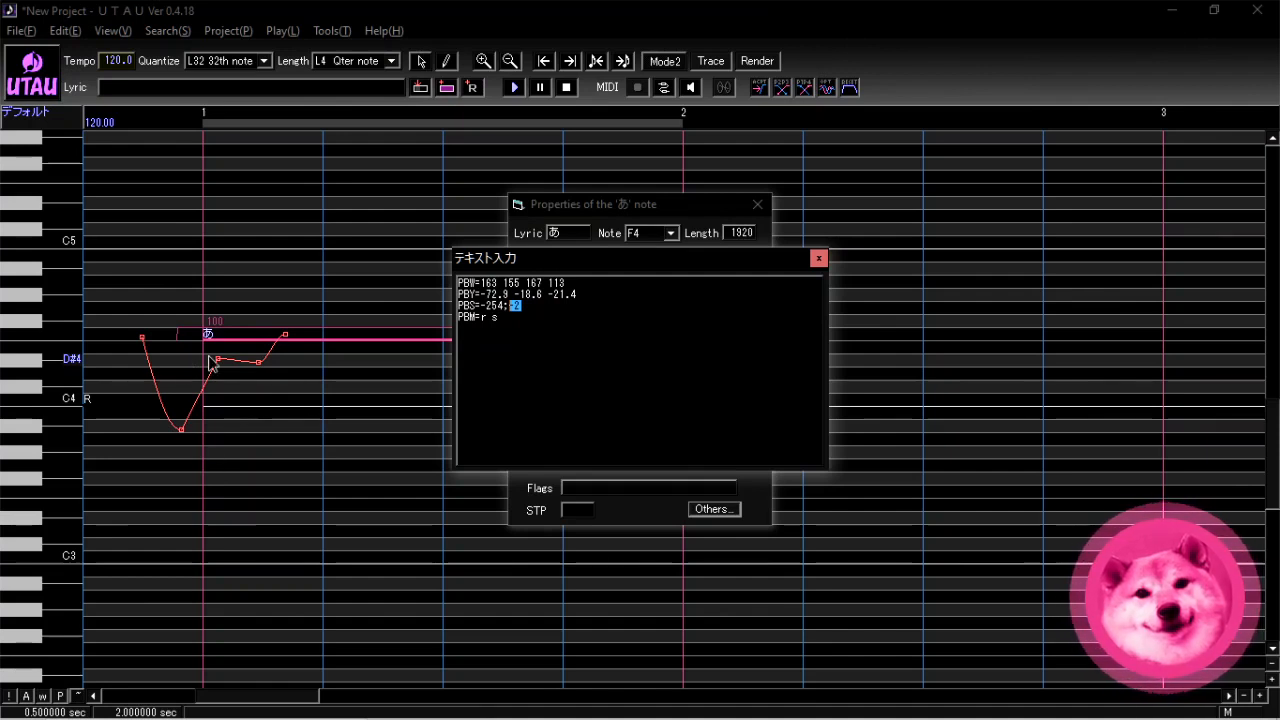
pyautogui.moveTo(282, 382)
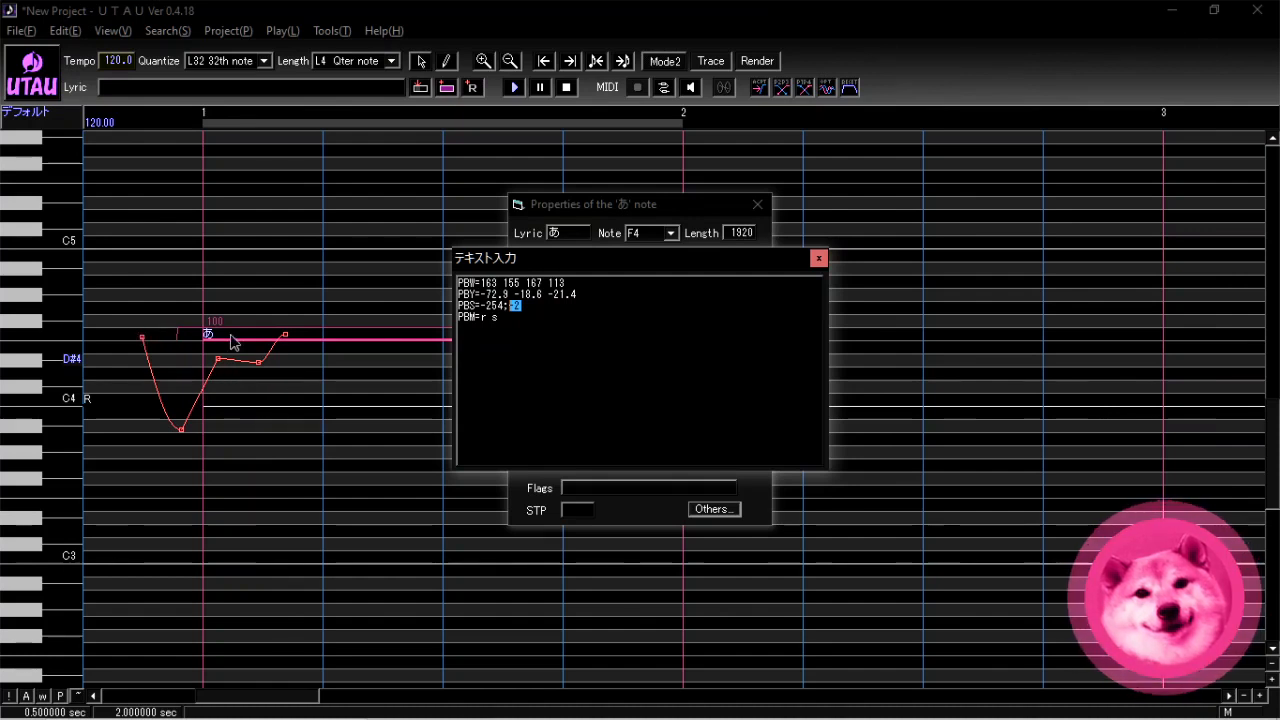
pyautogui.moveTo(343, 344)
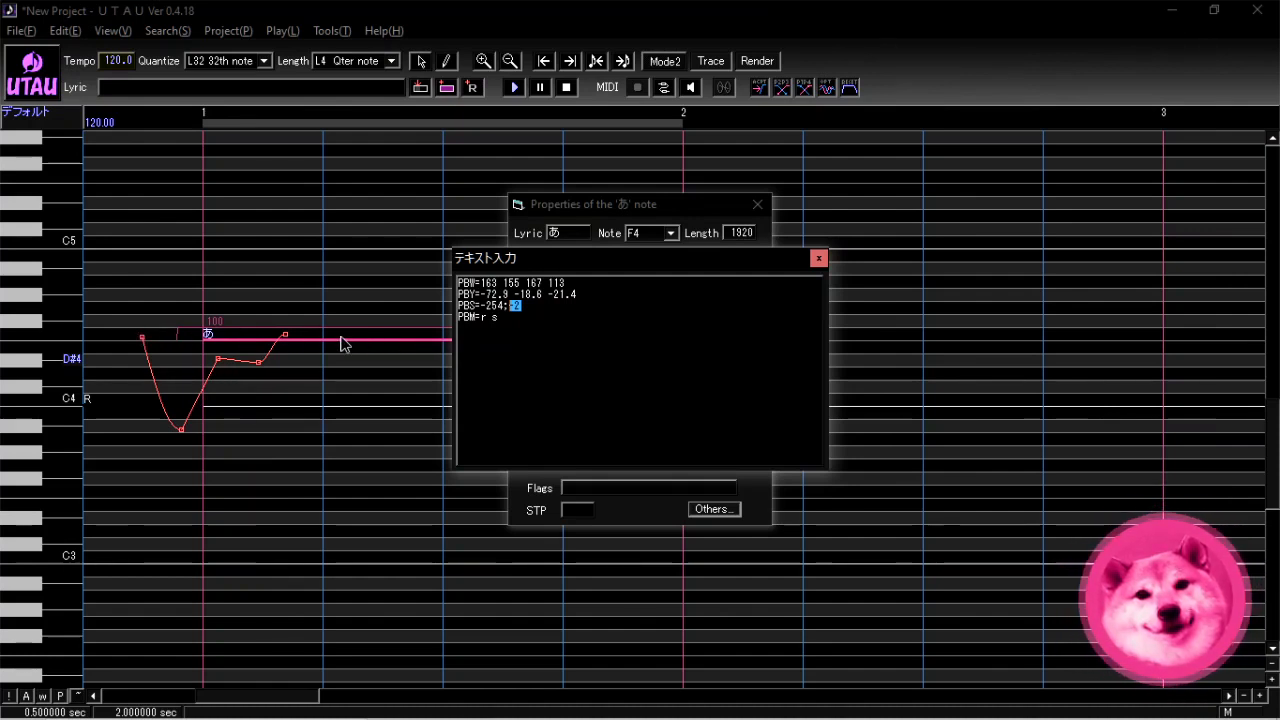
pyautogui.moveTo(163, 335)
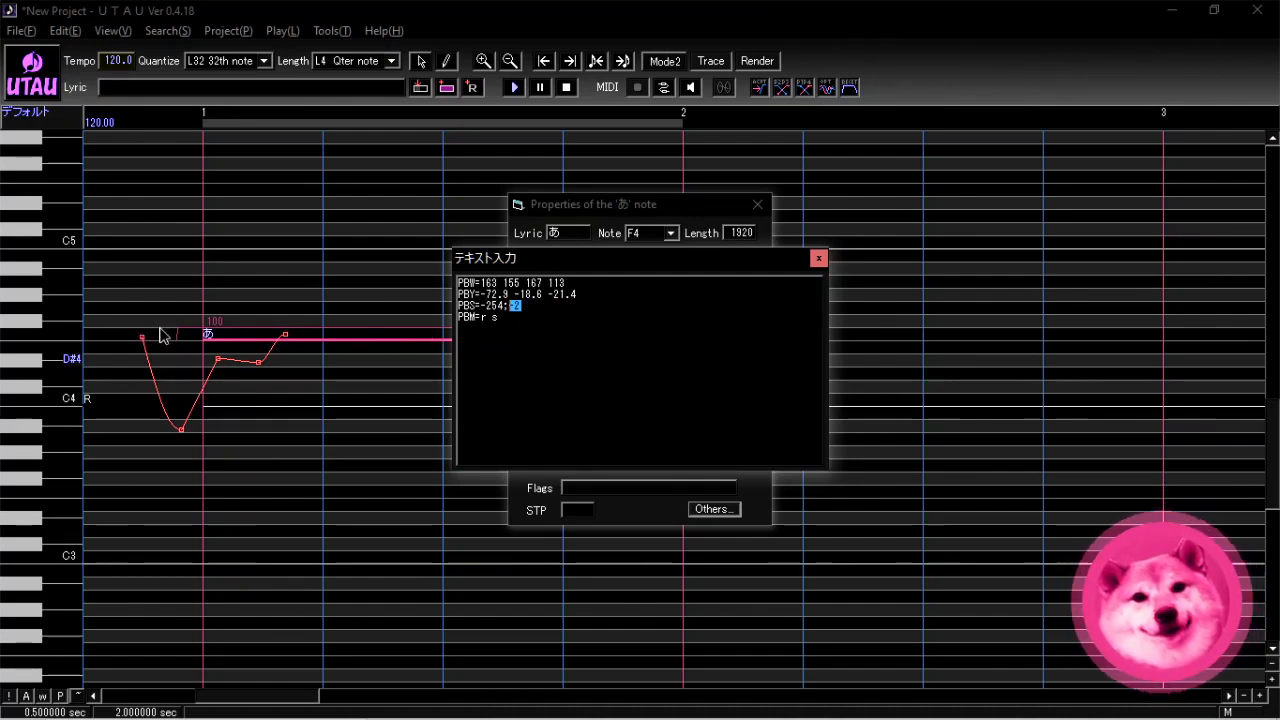
pyautogui.moveTo(287, 360)
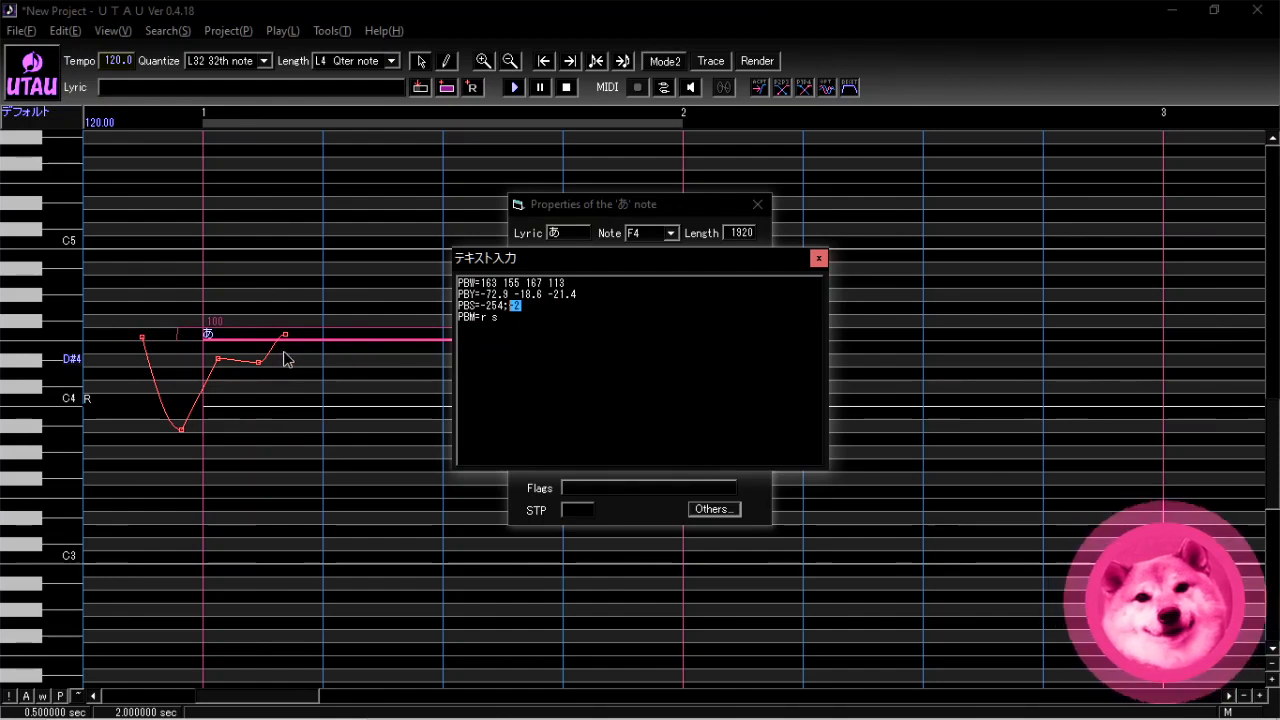
pyautogui.moveTo(283, 362)
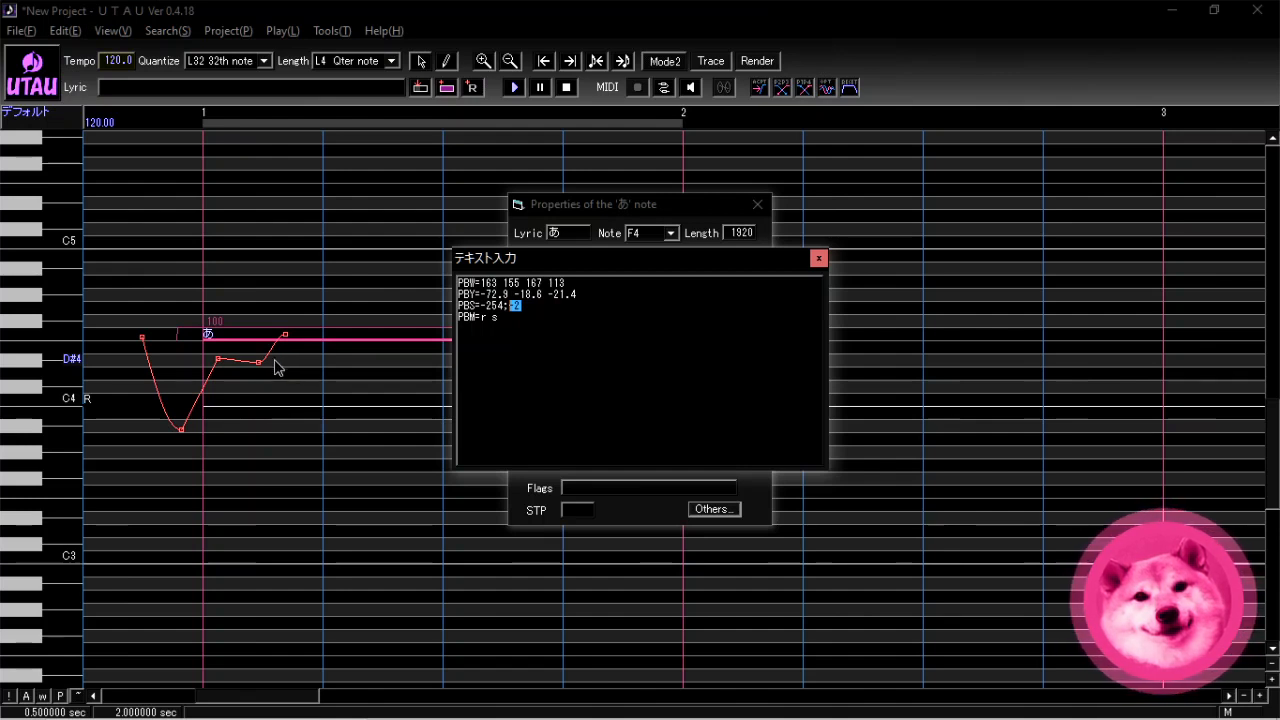
pyautogui.moveTo(270, 362)
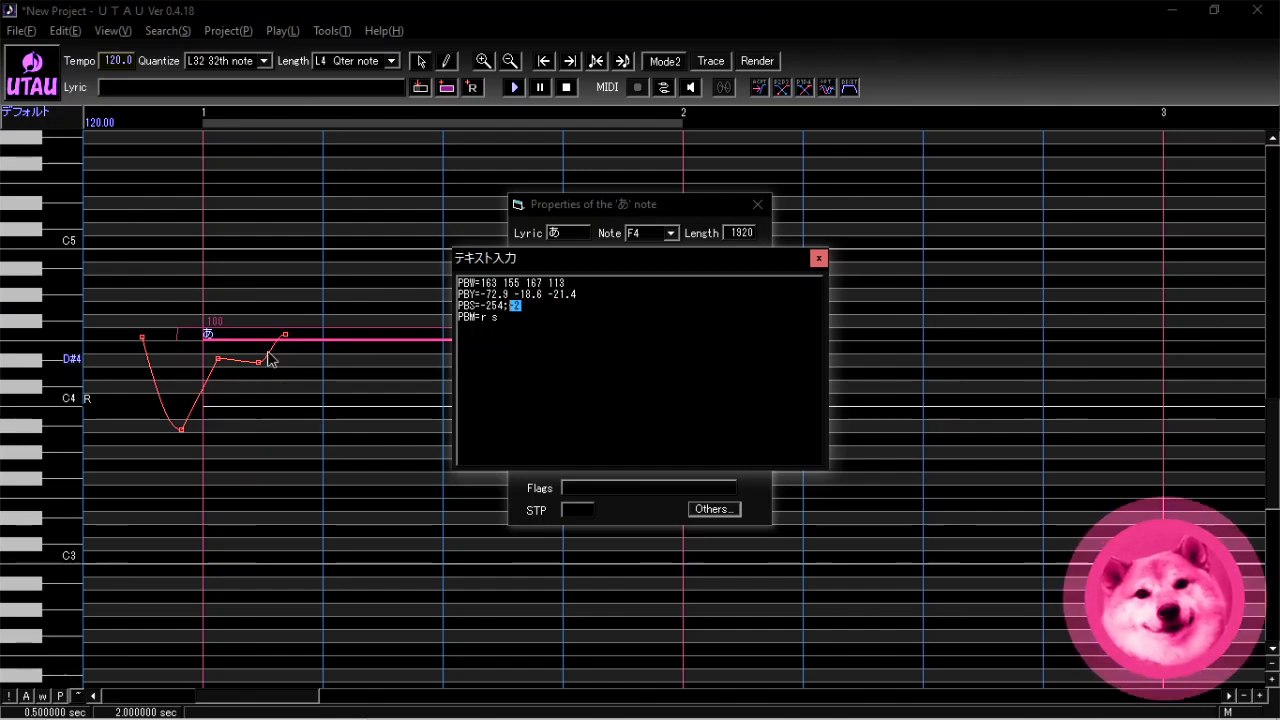
pyautogui.moveTo(222, 362)
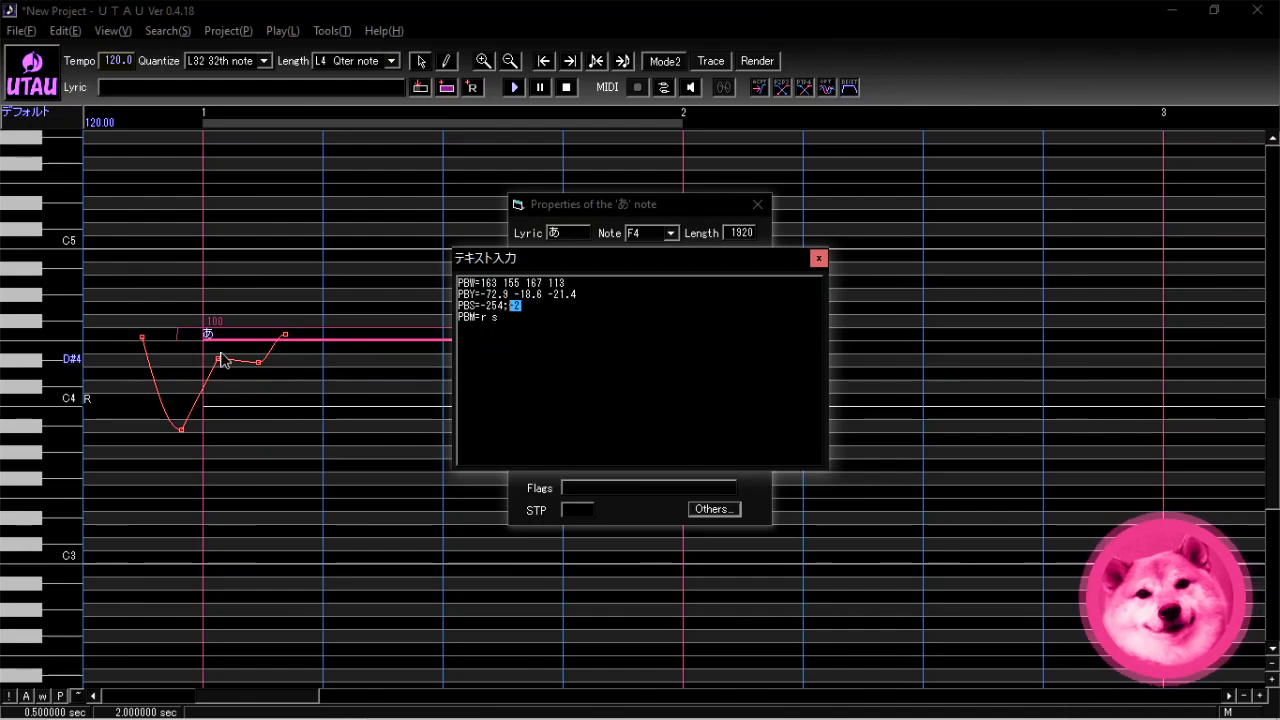
pyautogui.moveTo(296, 368)
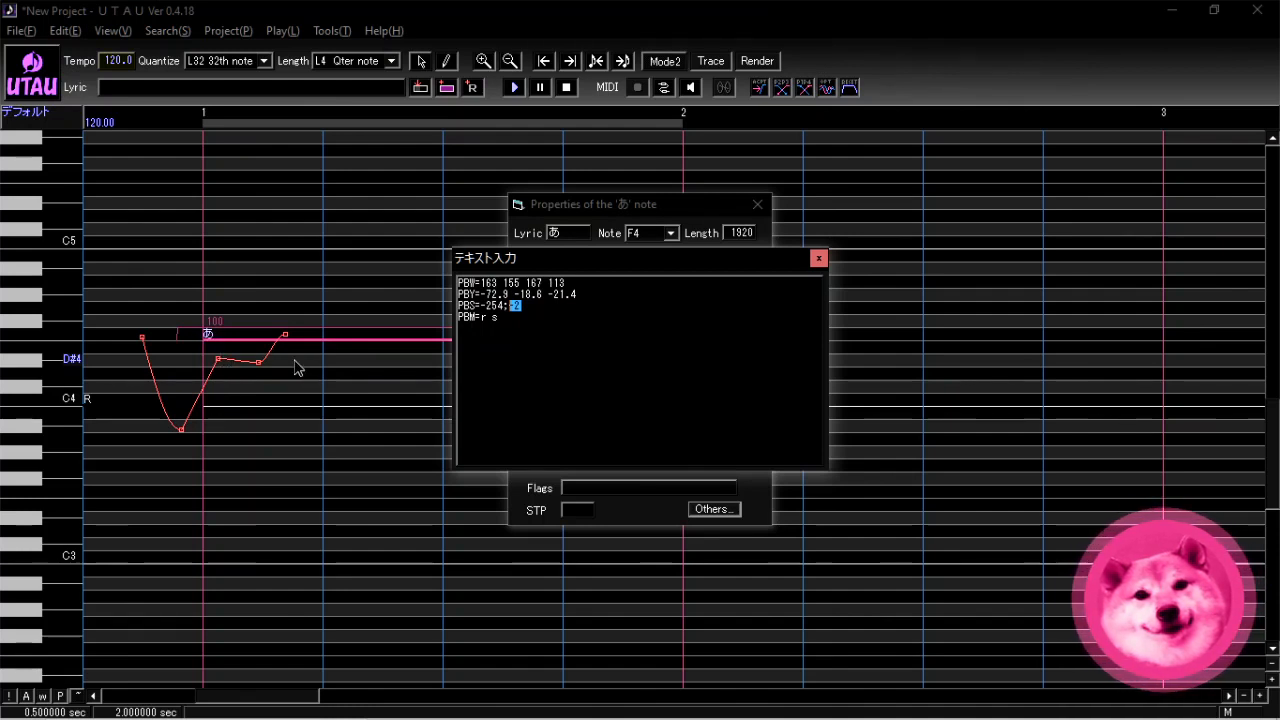
pyautogui.moveTo(336, 287)
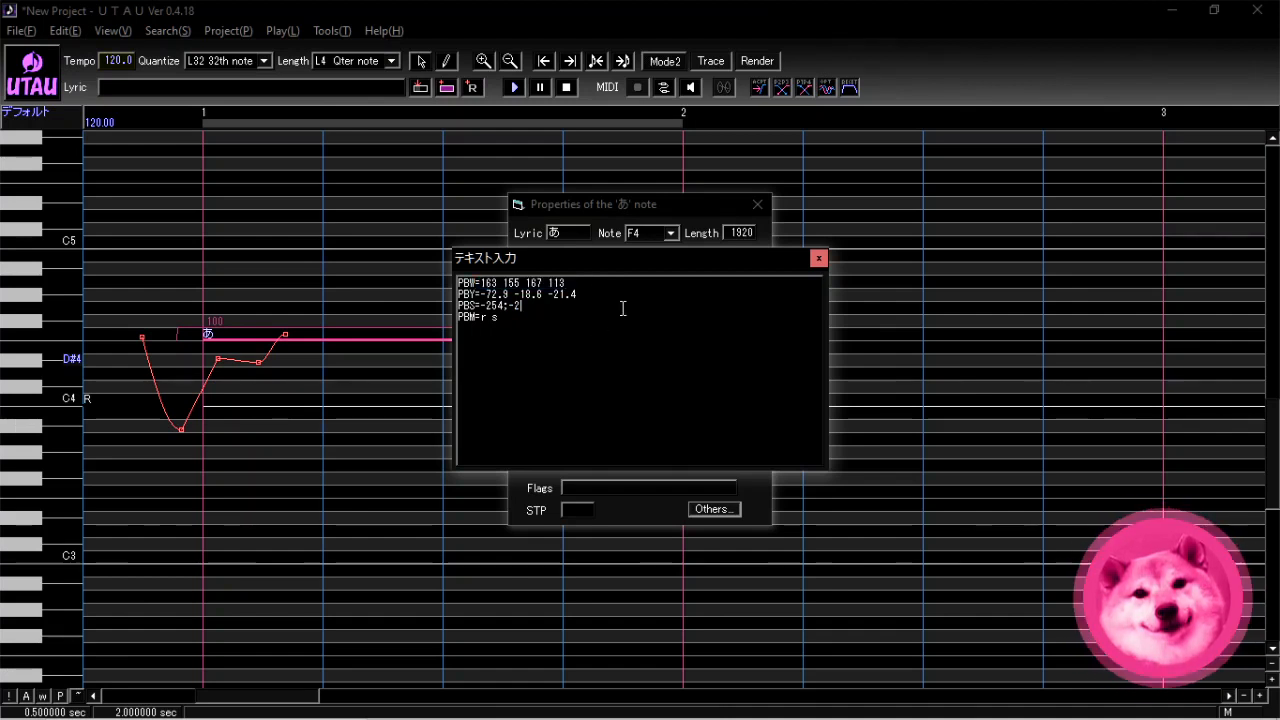
pyautogui.moveTo(349, 380)
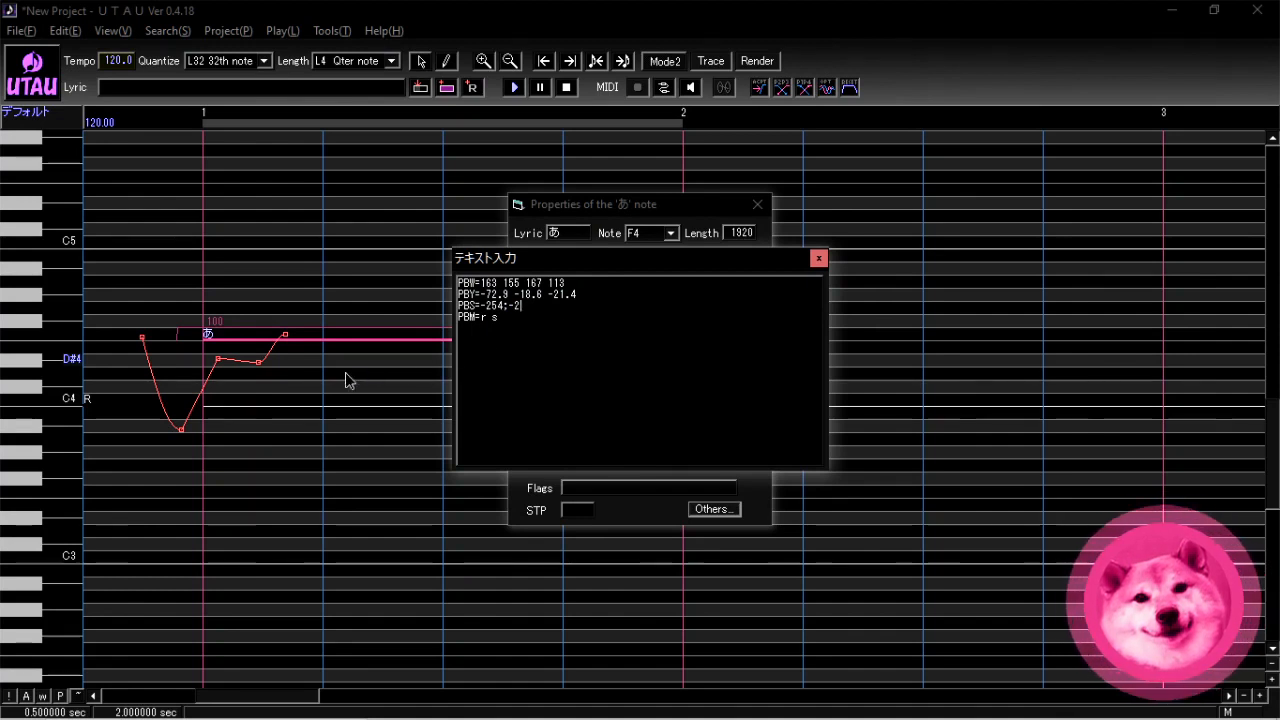
pyautogui.moveTo(185, 444)
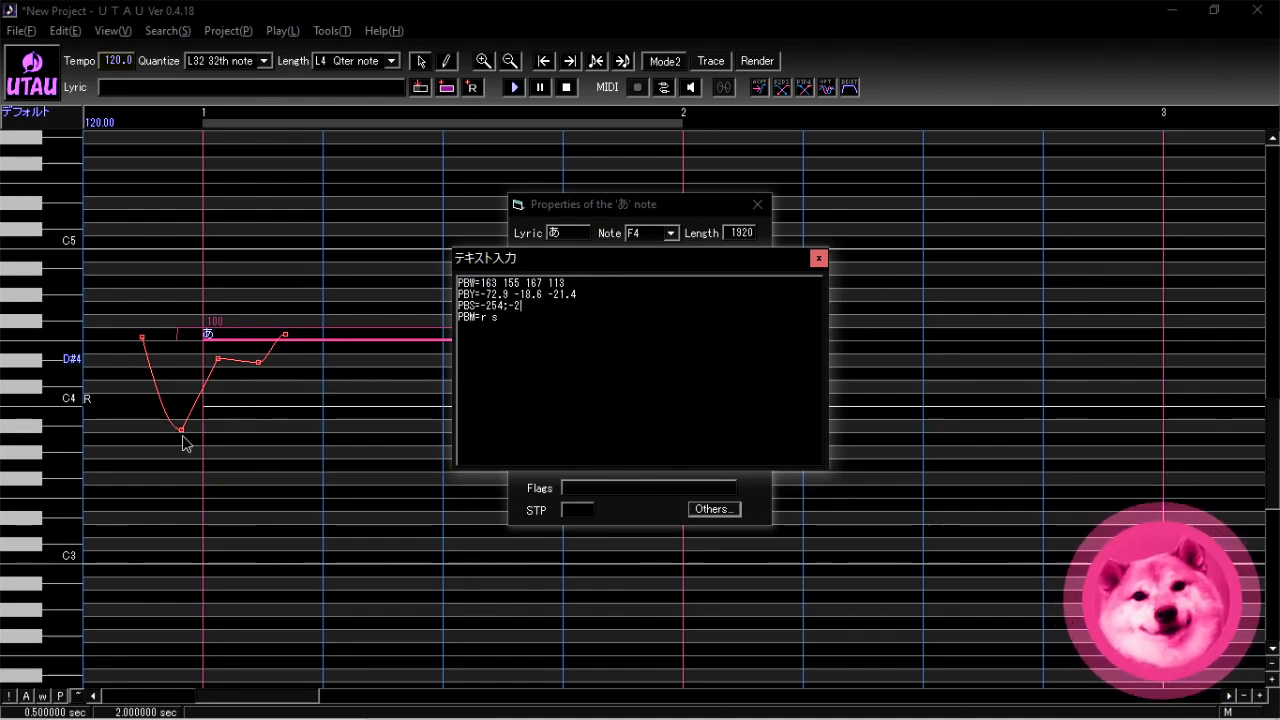
pyautogui.moveTo(185, 437)
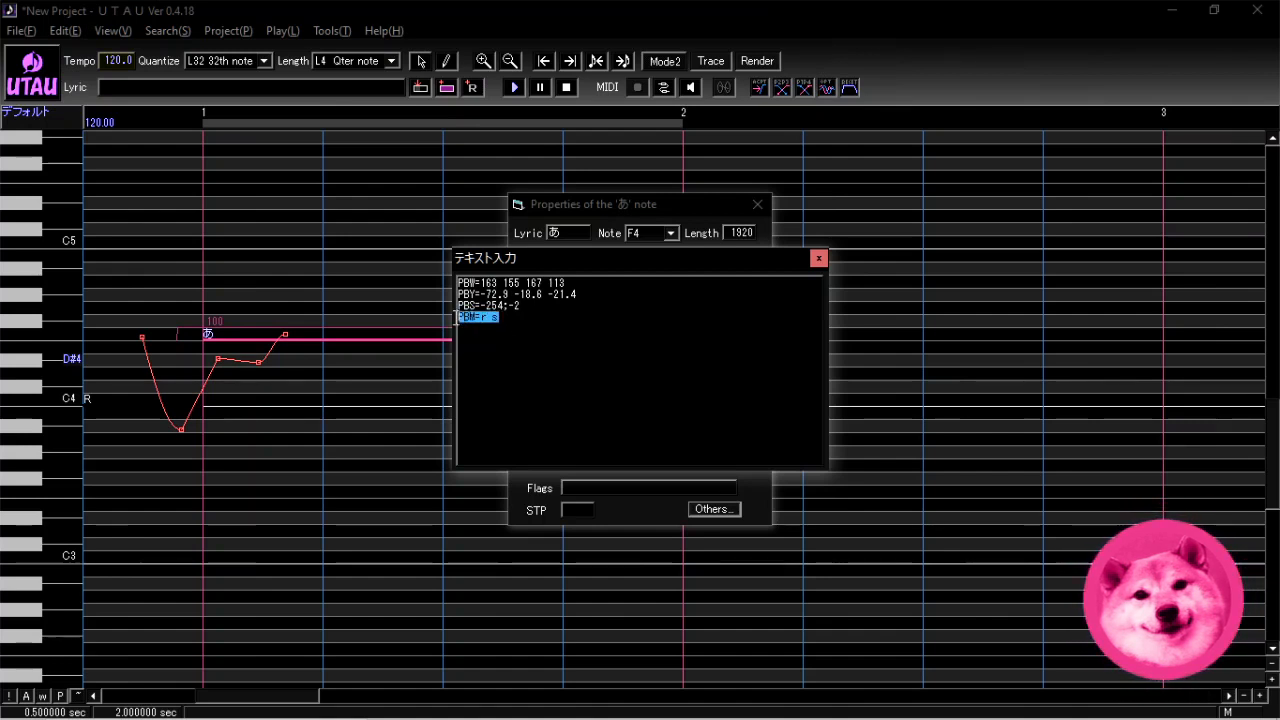
# Close the テキスト入力 window, leaving the note's pitch-bend entries unchanged
pyautogui.click(511, 322)
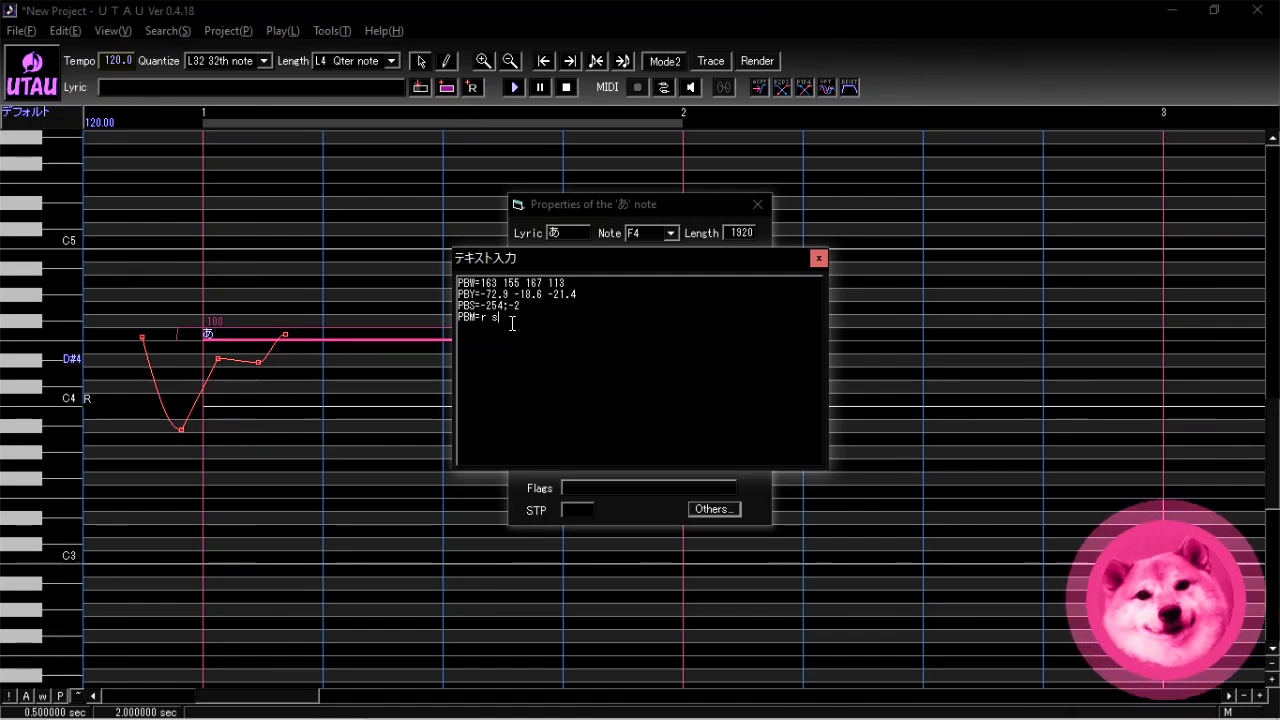
pyautogui.moveTo(649, 319)
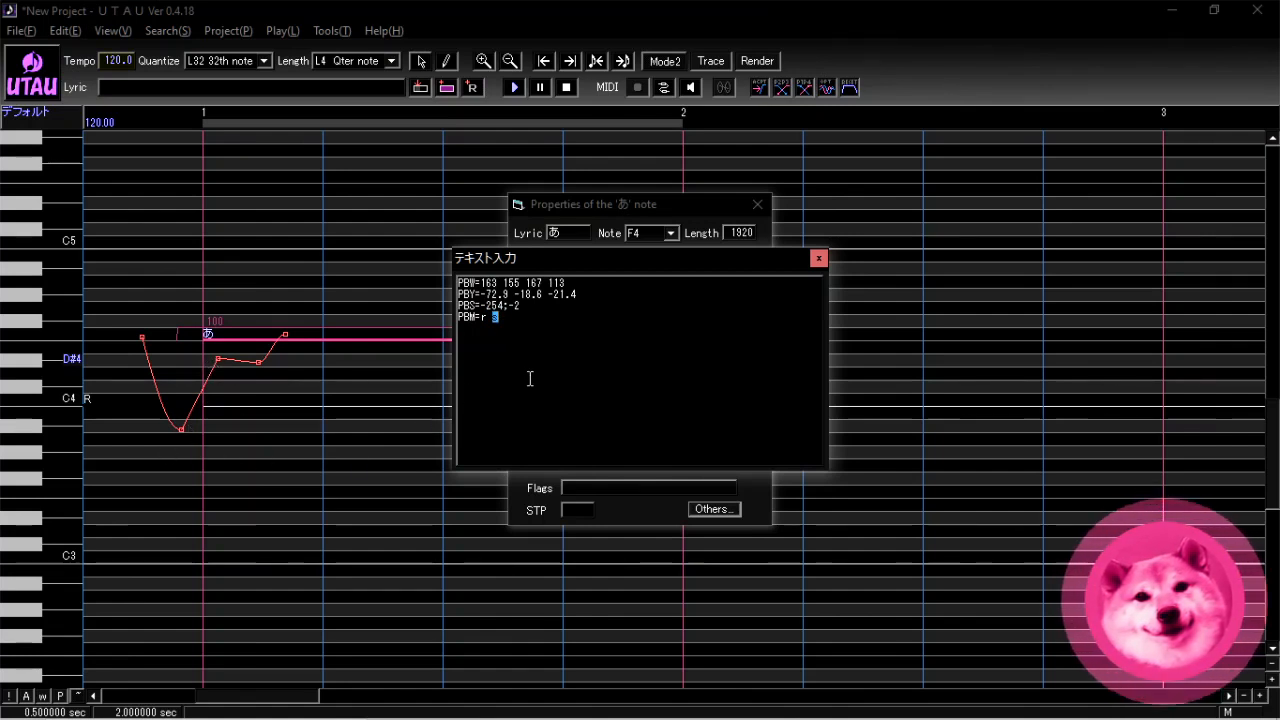
pyautogui.moveTo(516, 345)
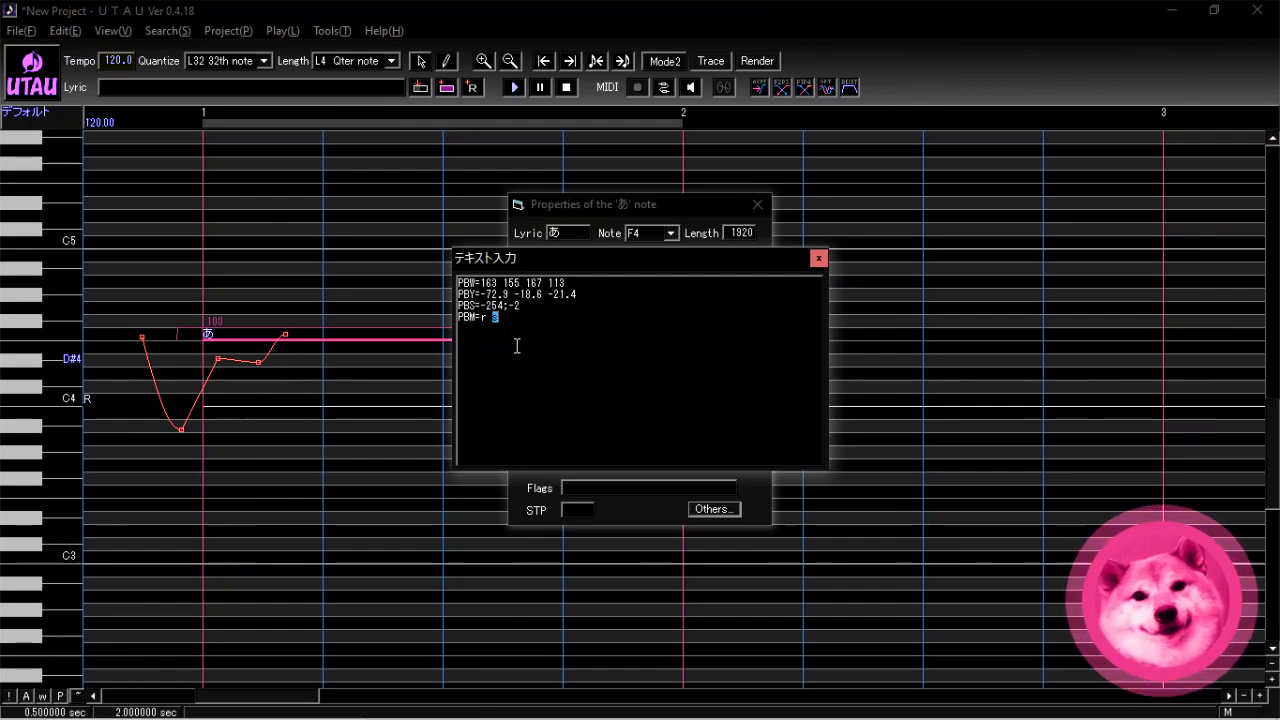
pyautogui.moveTo(648, 309)
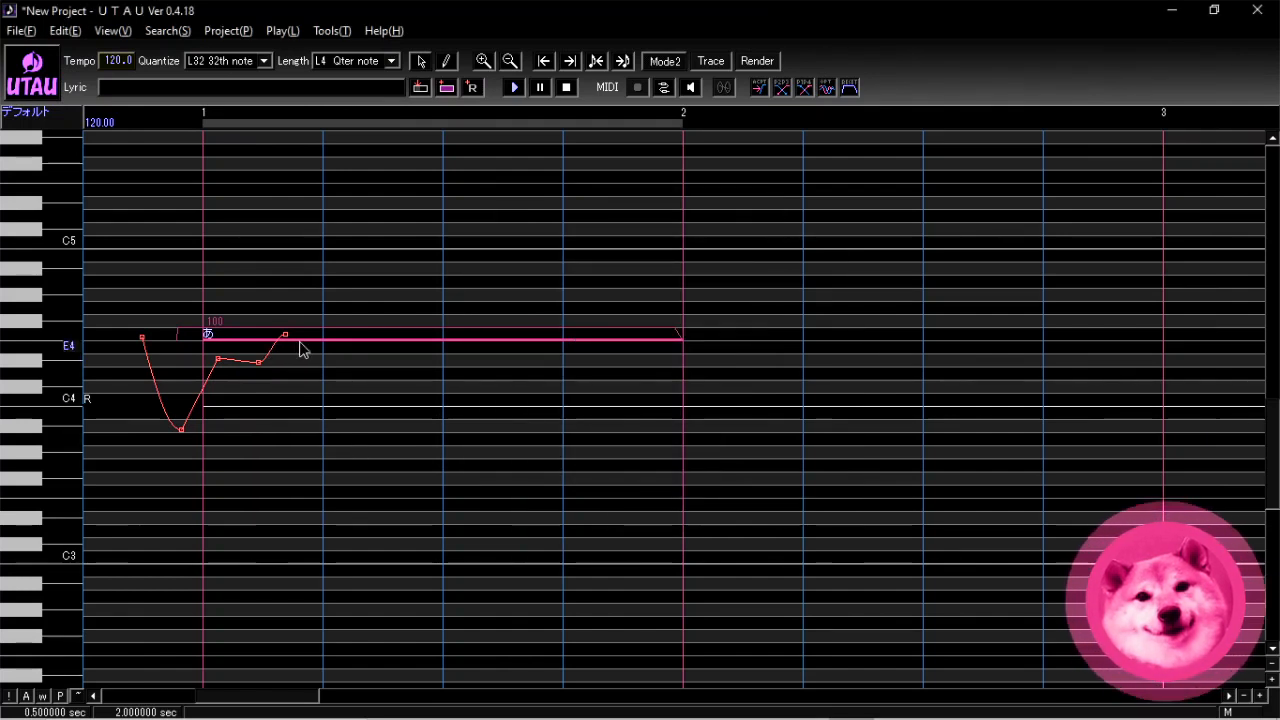
pyautogui.moveTo(288, 360)
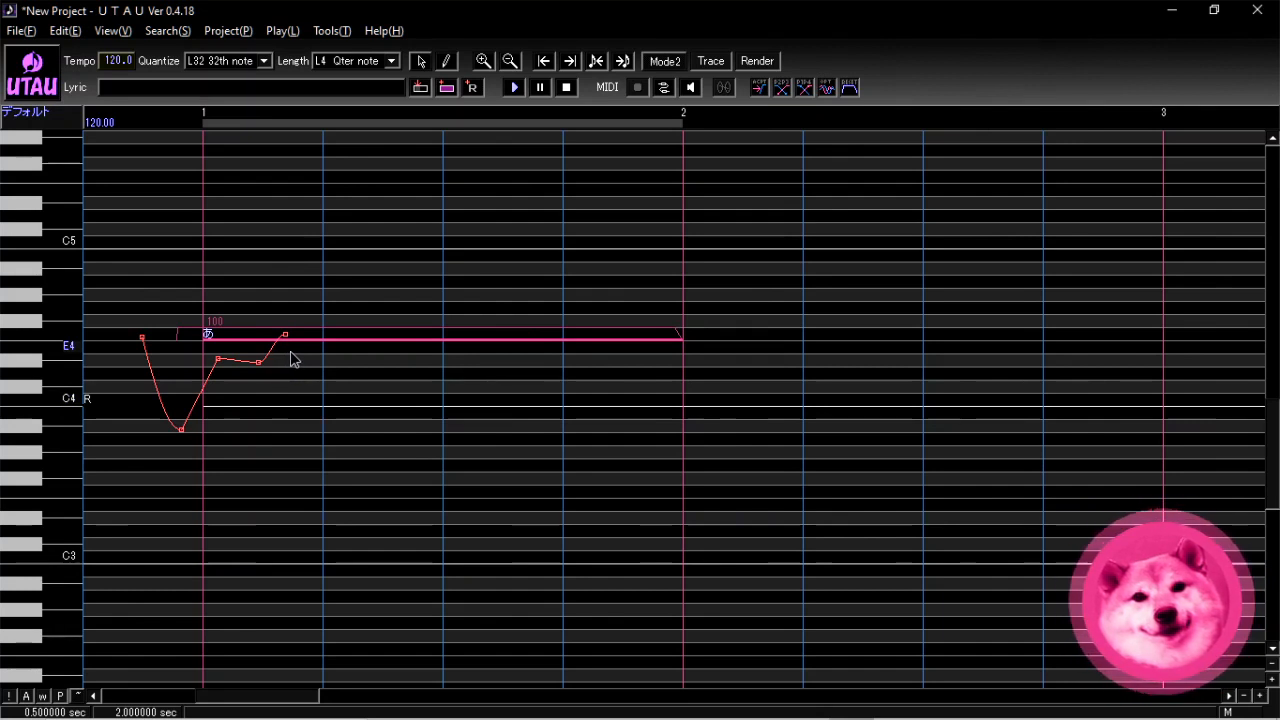
pyautogui.moveTo(294, 354)
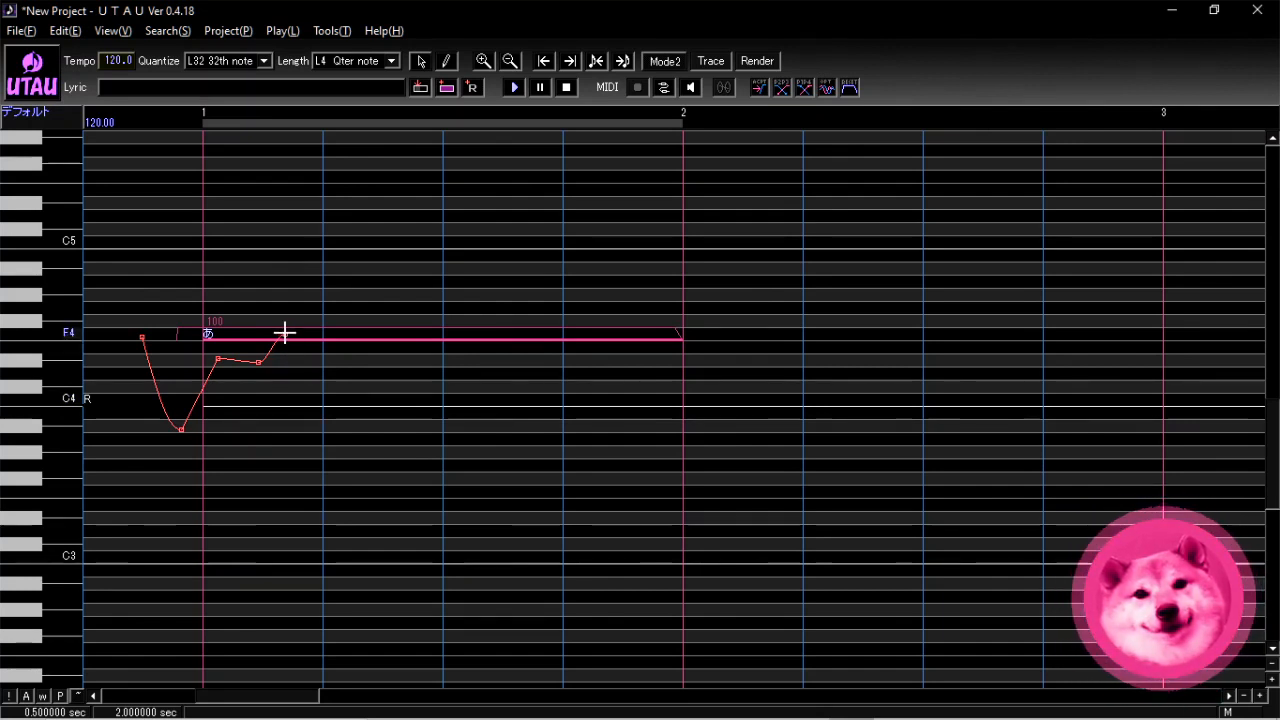
pyautogui.moveTo(283, 332)
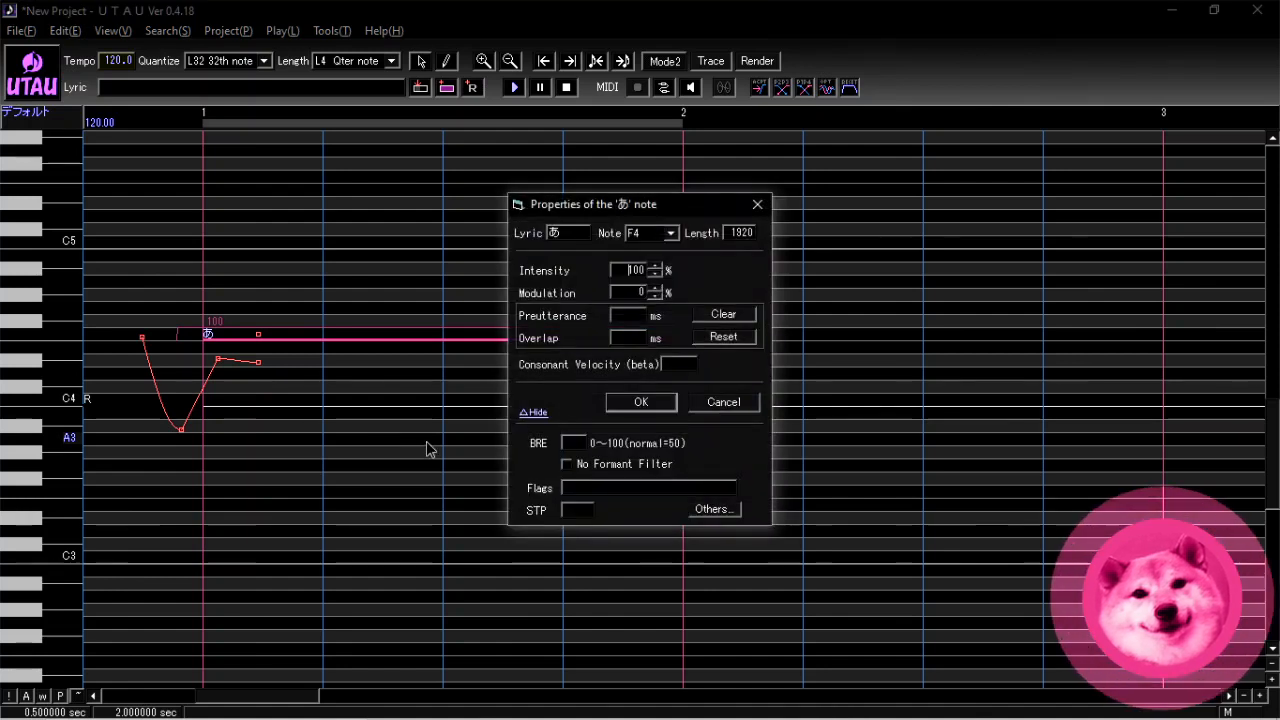
# Open Others... to show the note's raw pitch text, widths ending in -100
pyautogui.click(713, 510)
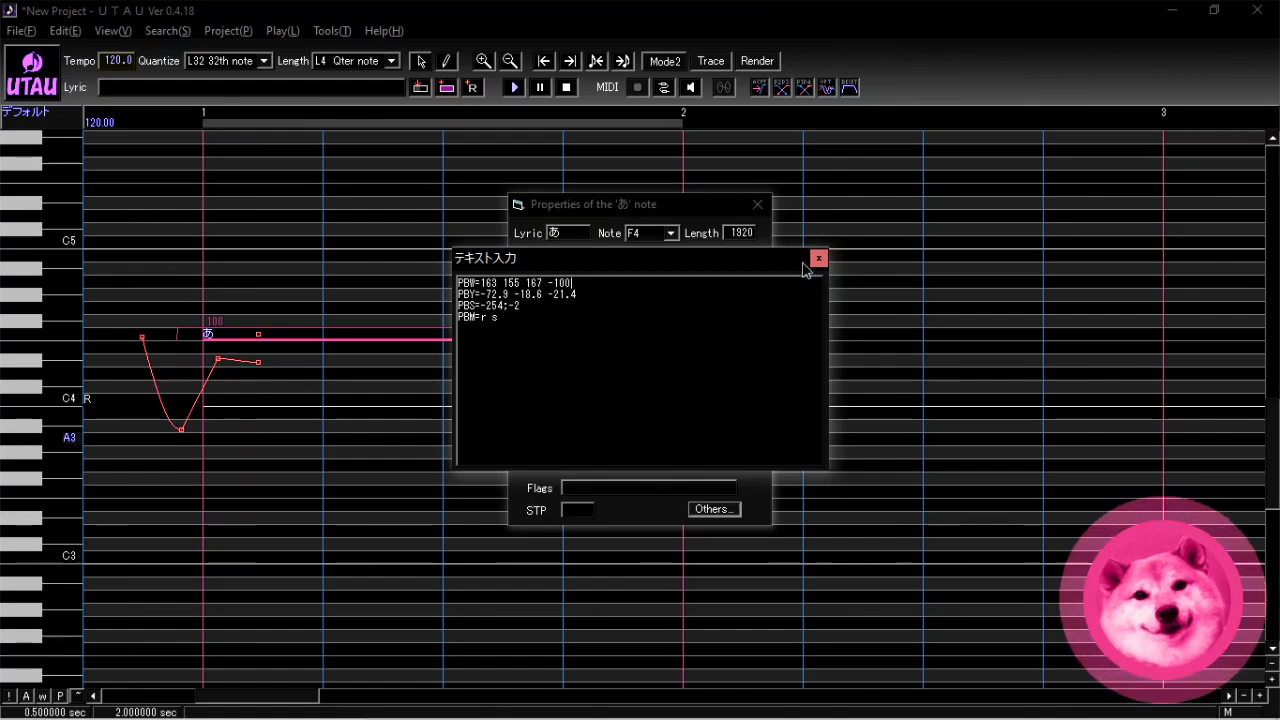
pyautogui.moveTo(818, 258)
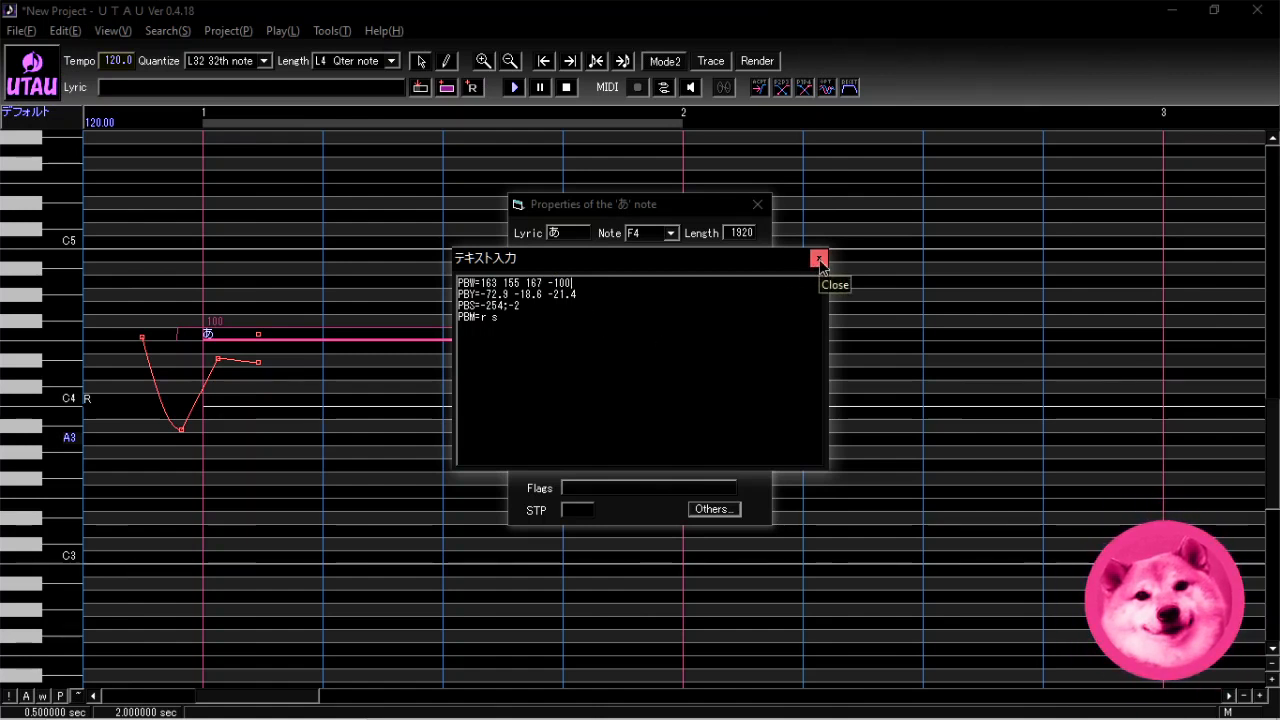
# Close the raw pitch text and confirm the note's Properties with OK
pyautogui.click(819, 258)
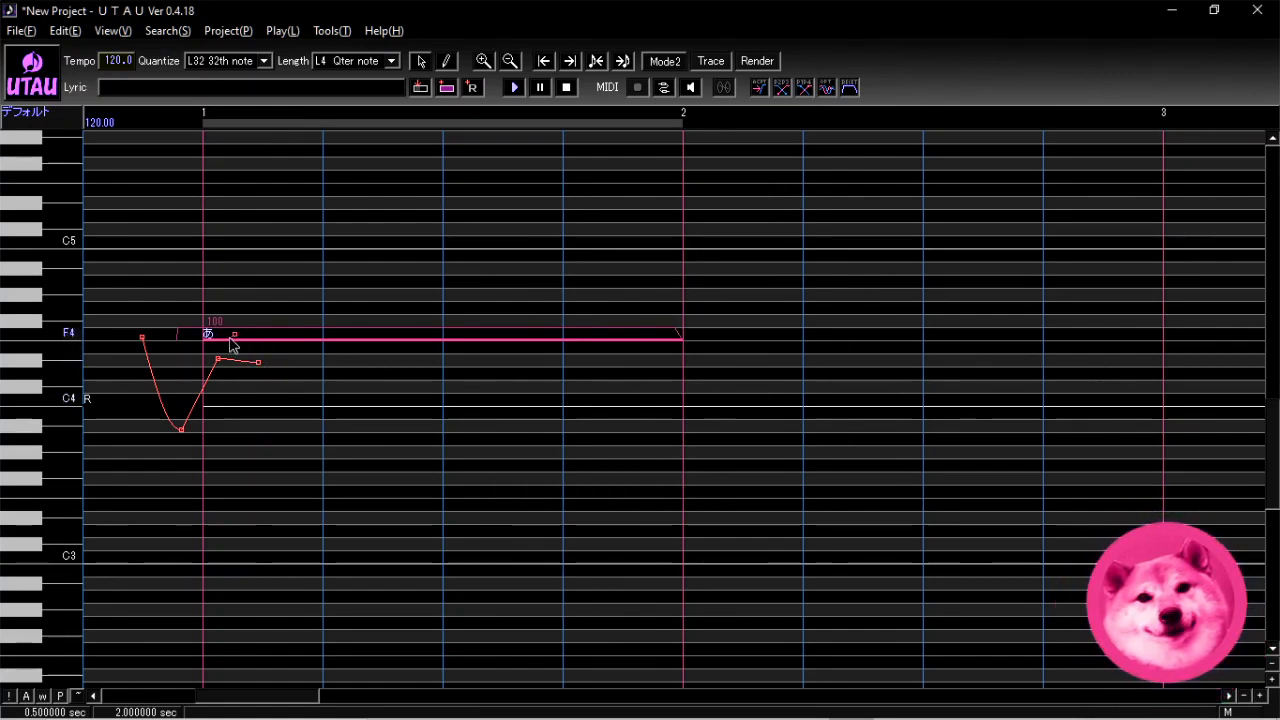
pyautogui.moveTo(489, 407)
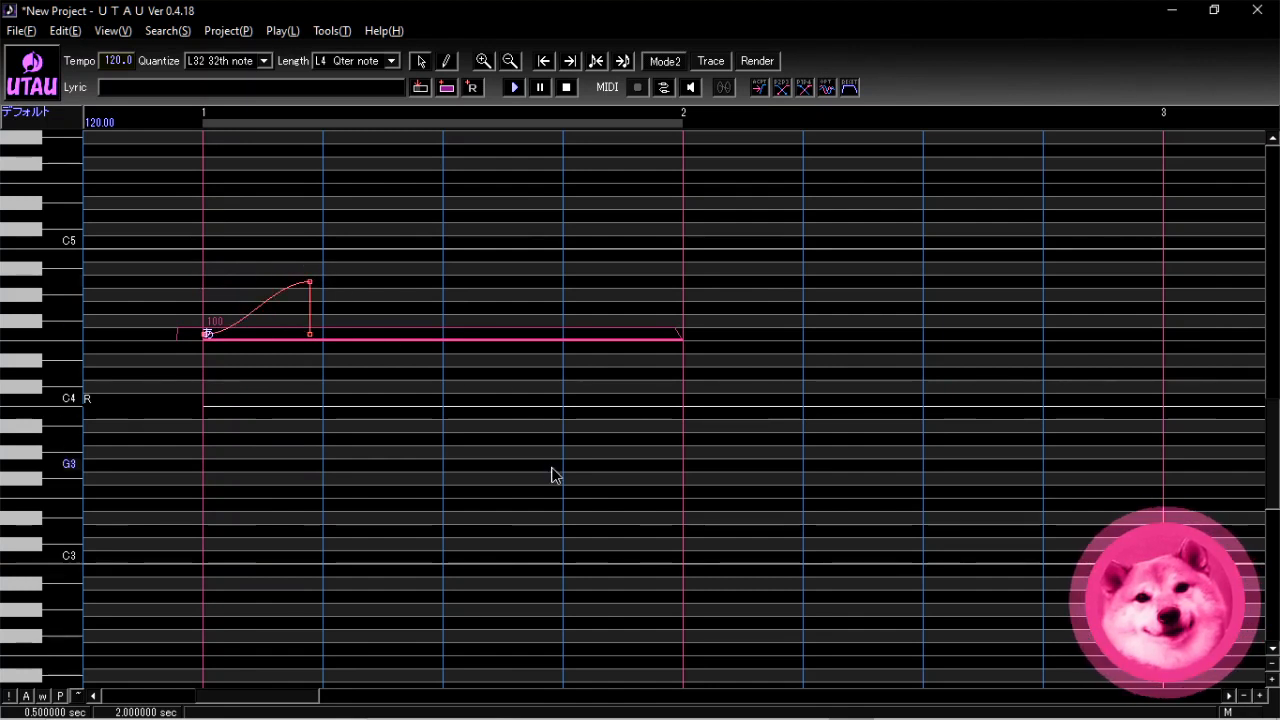
pyautogui.moveTo(430, 459)
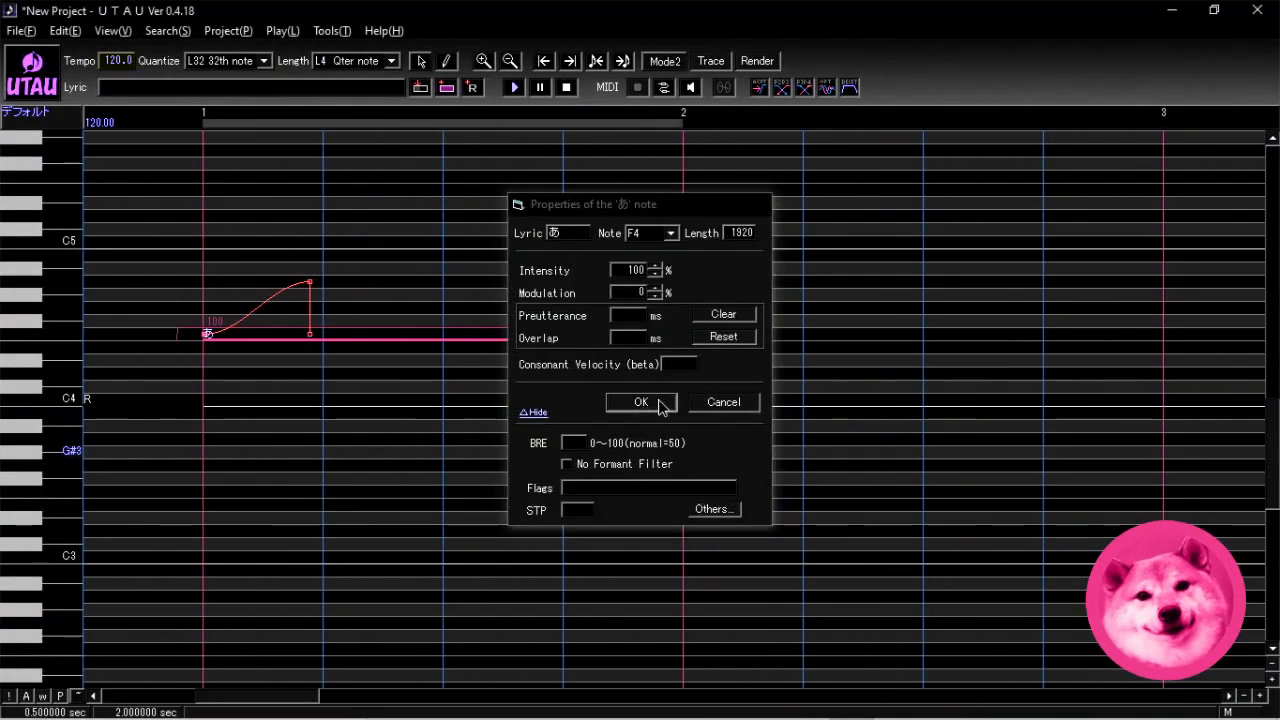
pyautogui.click(641, 401)
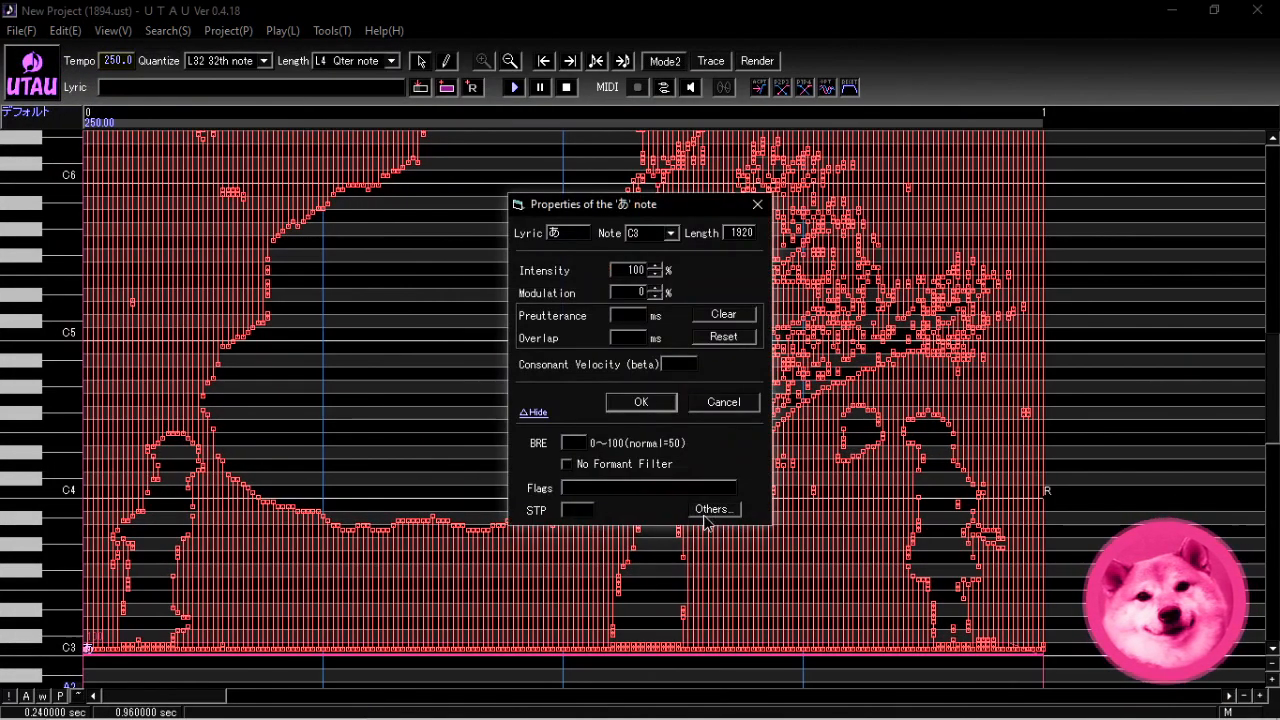
# Open Others... to show the 1894.ust note's width list of zeros and -5s
pyautogui.click(711, 509)
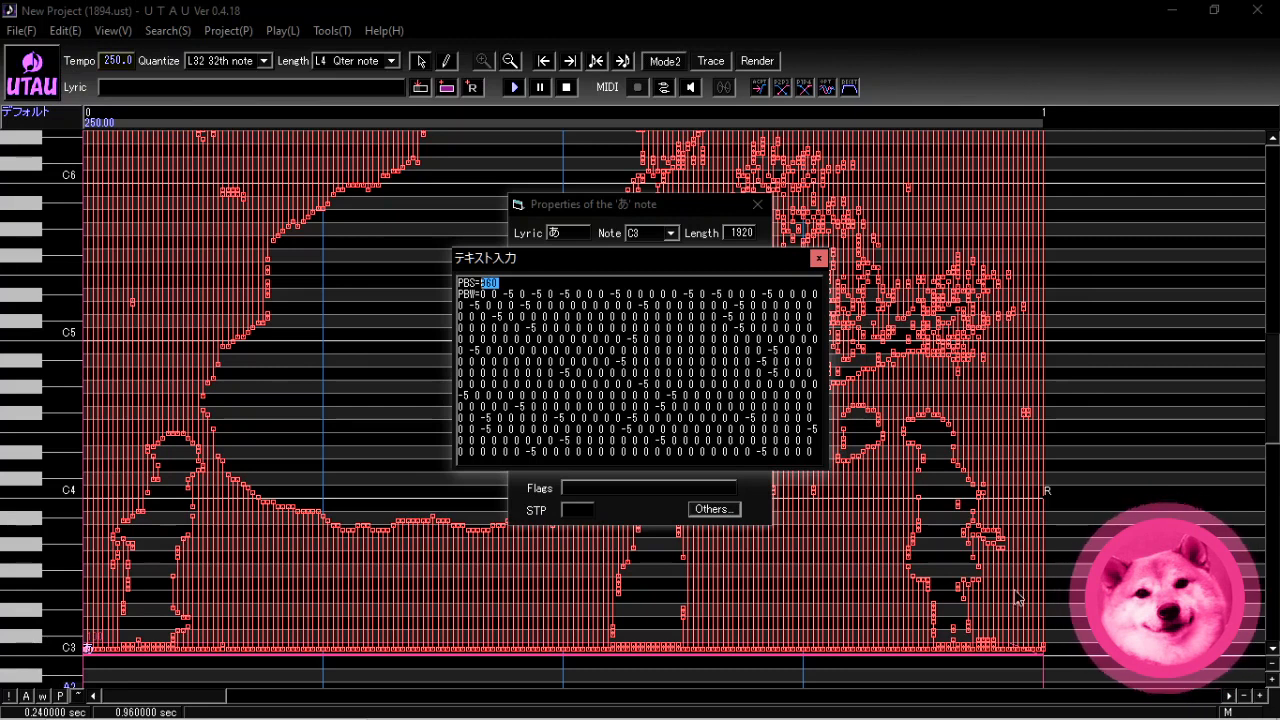
pyautogui.moveTo(393, 568)
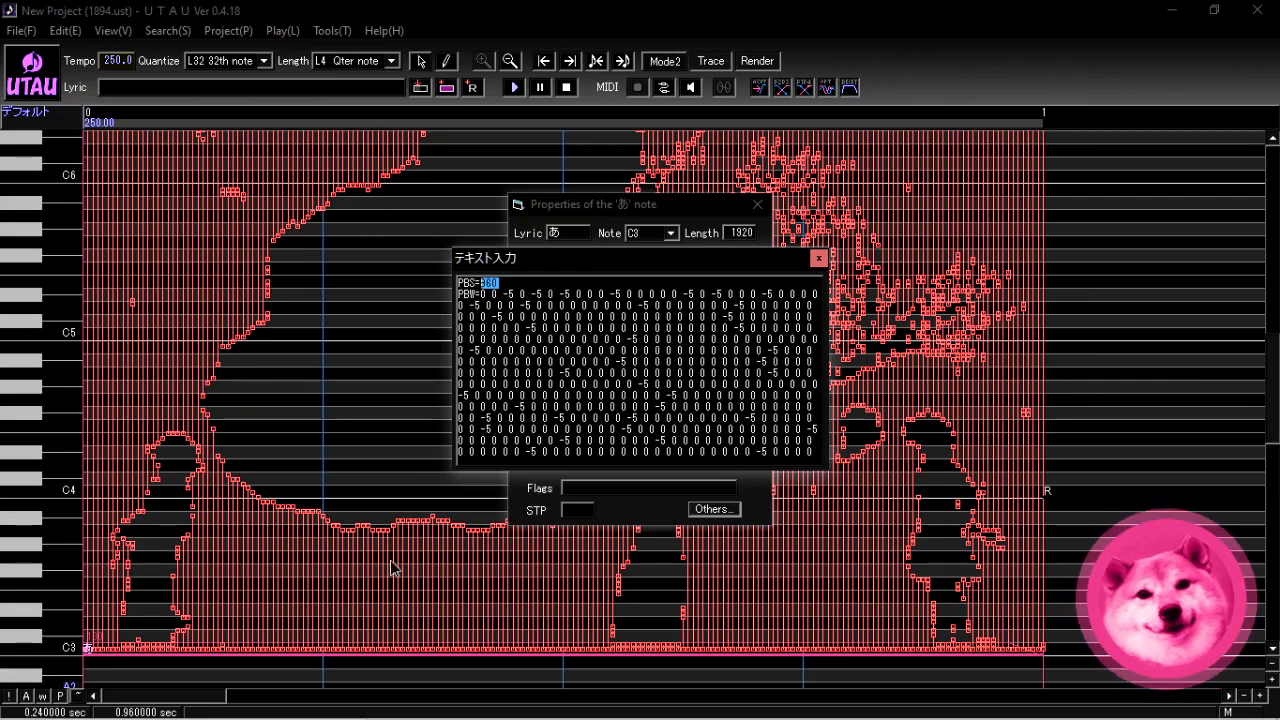
pyautogui.moveTo(385, 563)
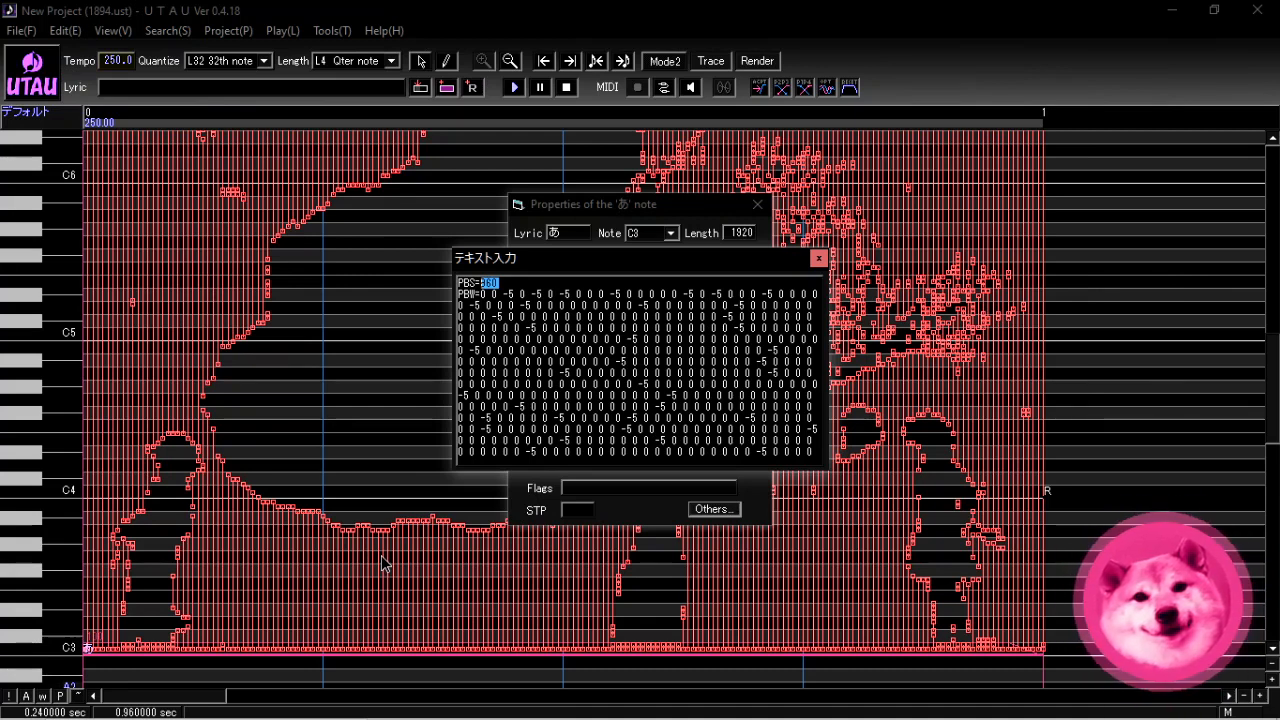
pyautogui.moveTo(940, 528)
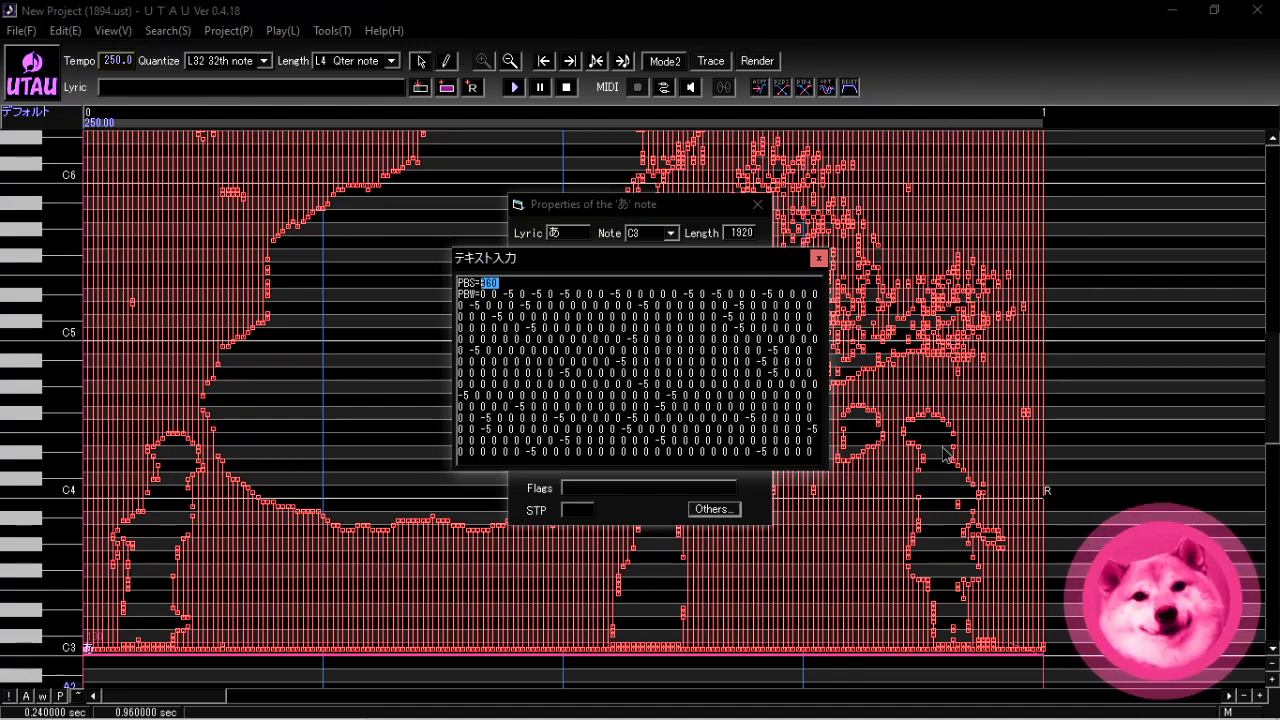
pyautogui.moveTo(900, 232)
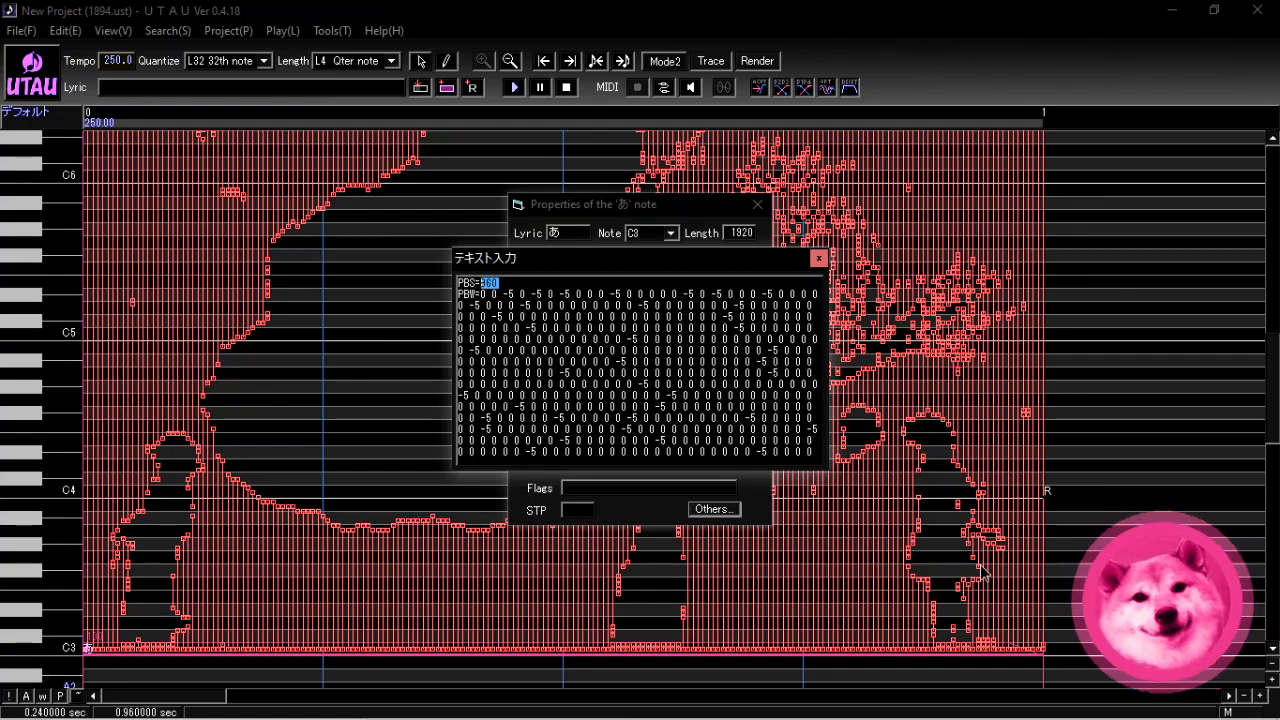
pyautogui.moveTo(1005, 615)
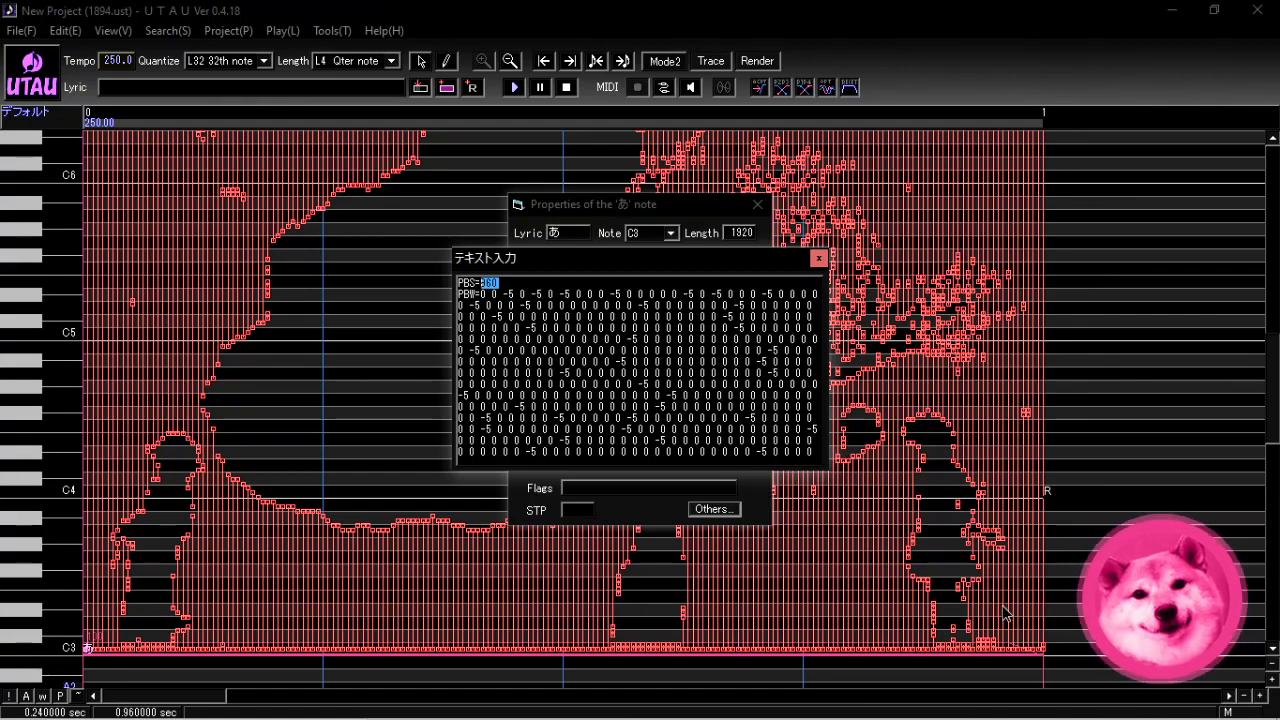
pyautogui.moveTo(967, 400)
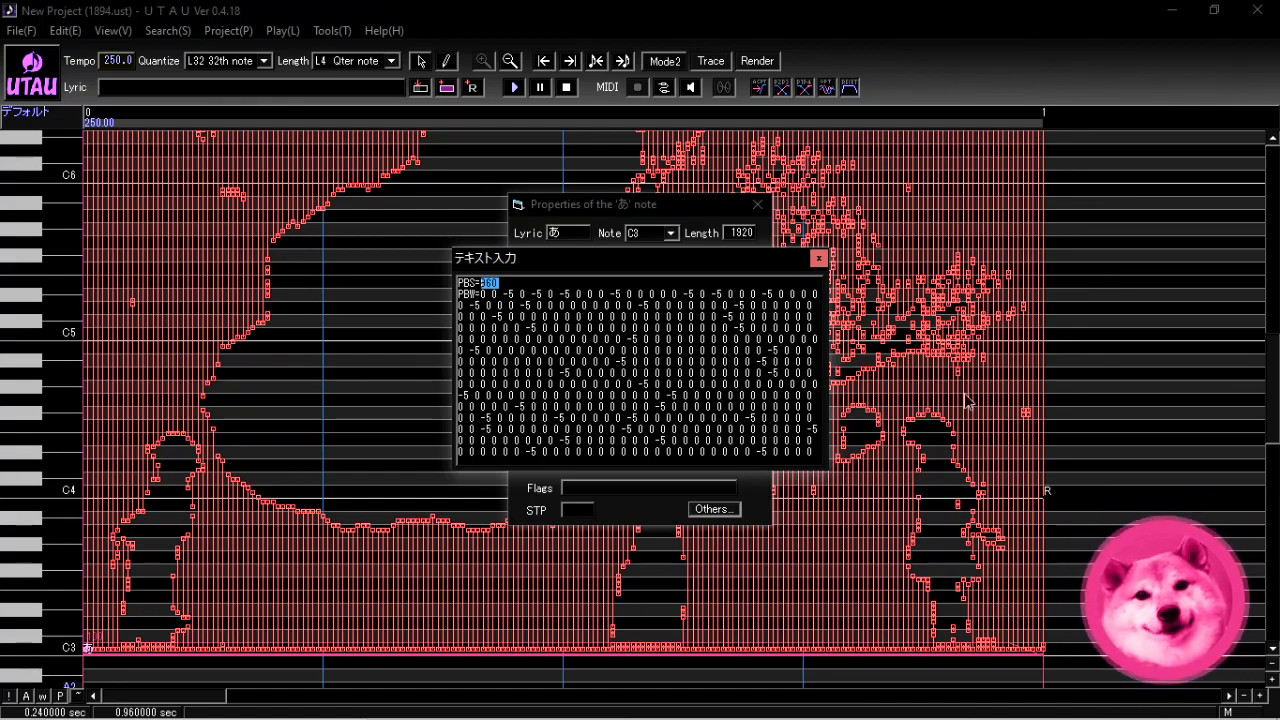
pyautogui.moveTo(922, 470)
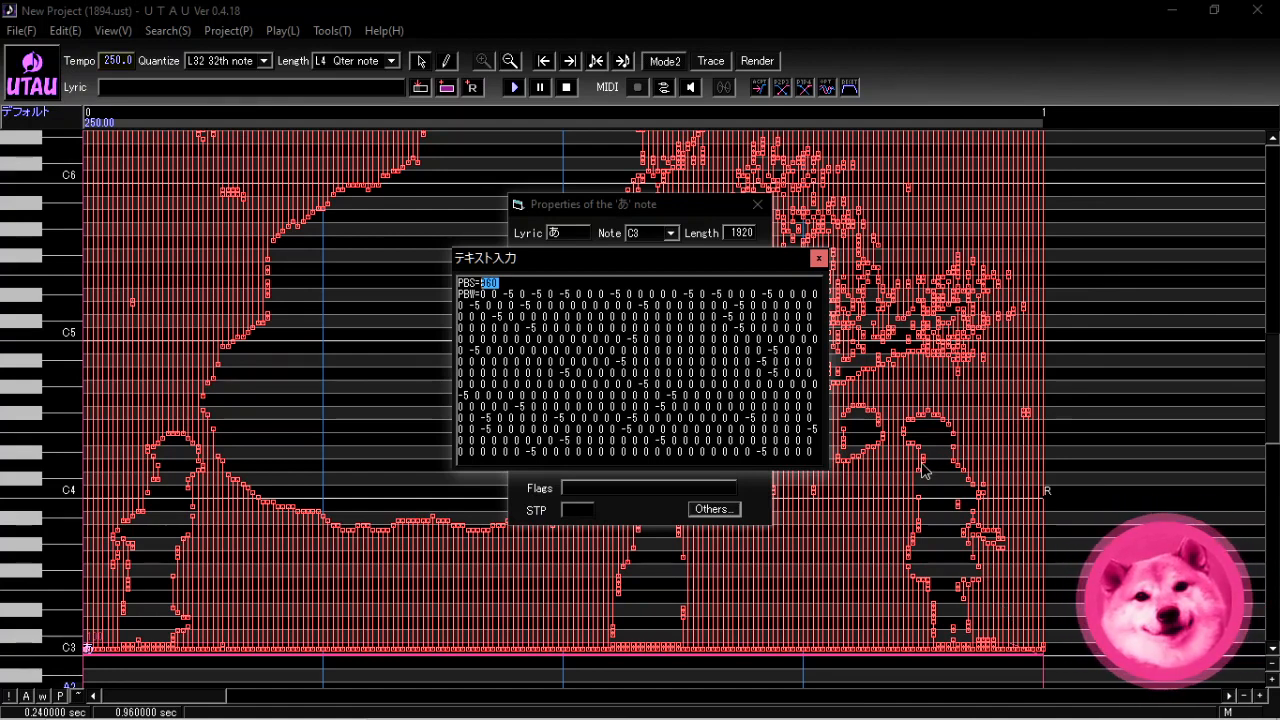